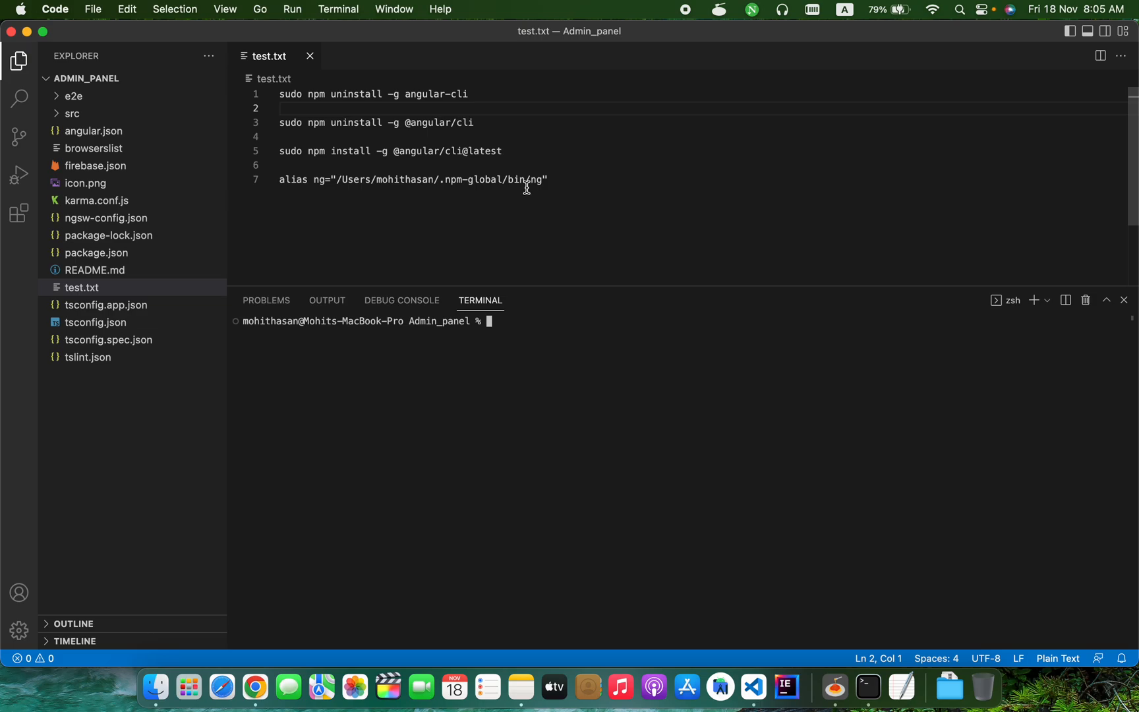
mouse_move(528, 234)
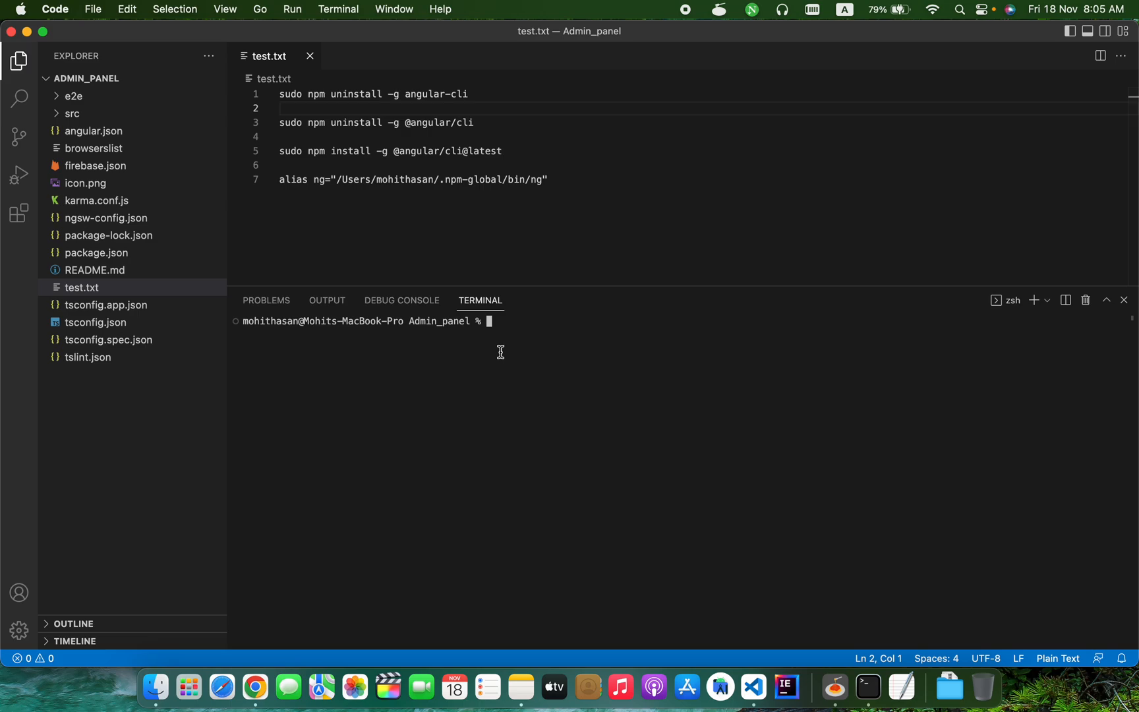
Run ng build in the project terminal and highlight 'ng' in the command-not-found error.
left_click(280, 151)
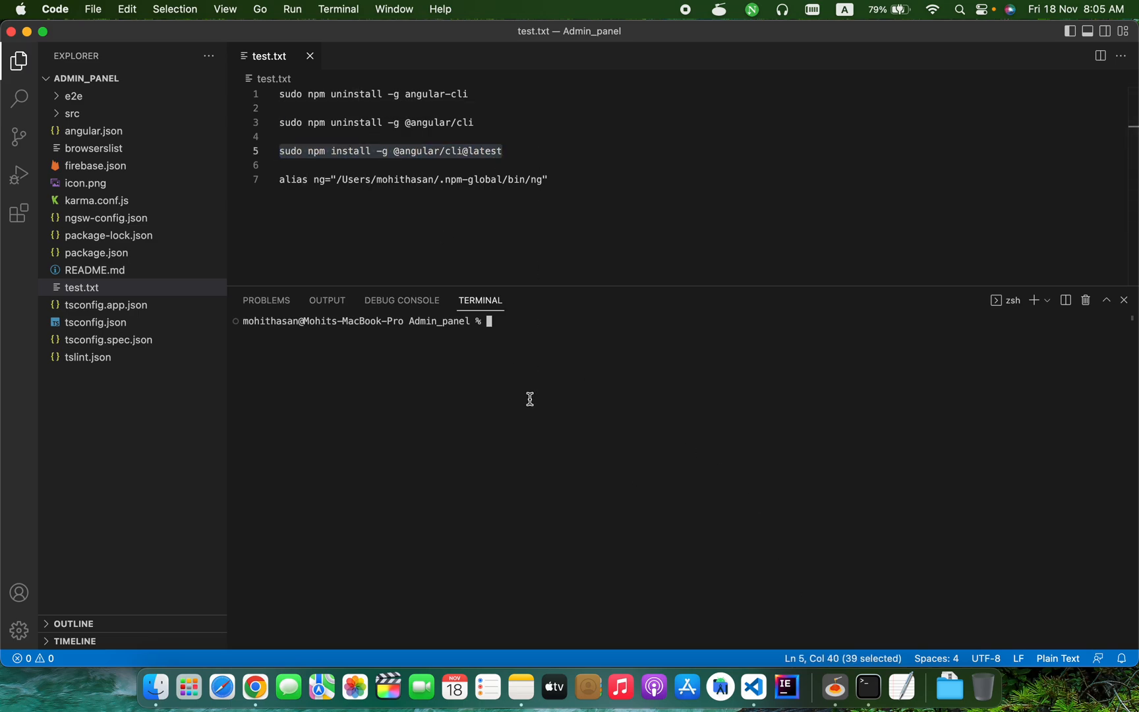
type("ng build")
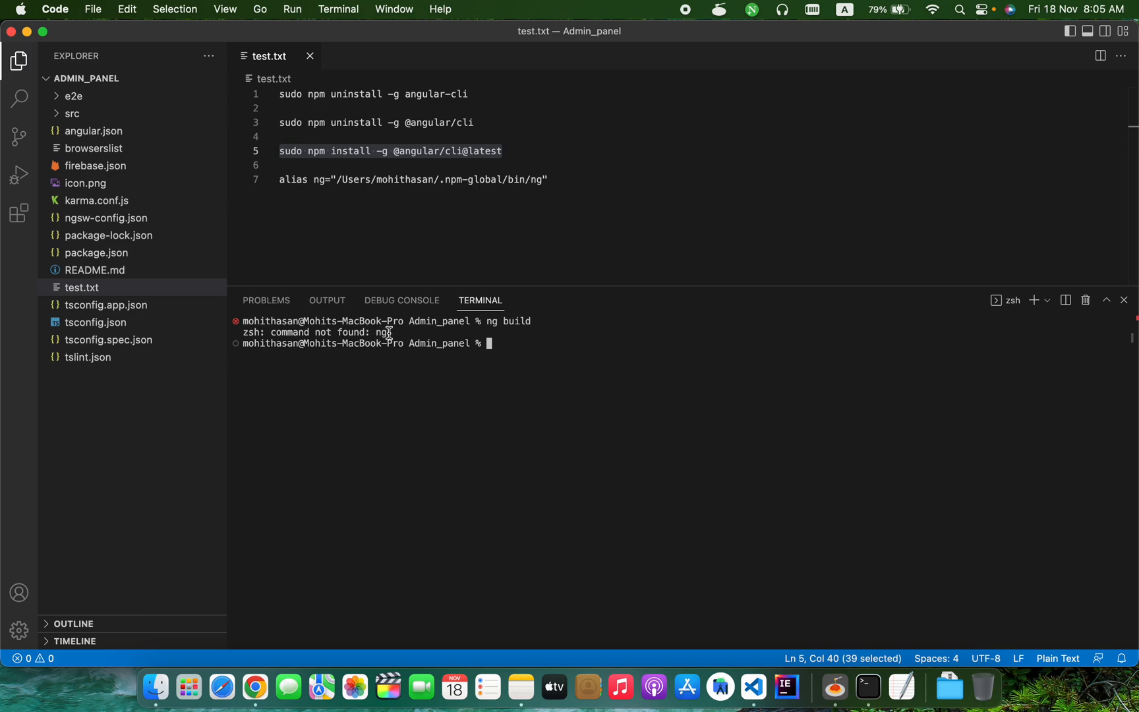
double_click(380, 332)
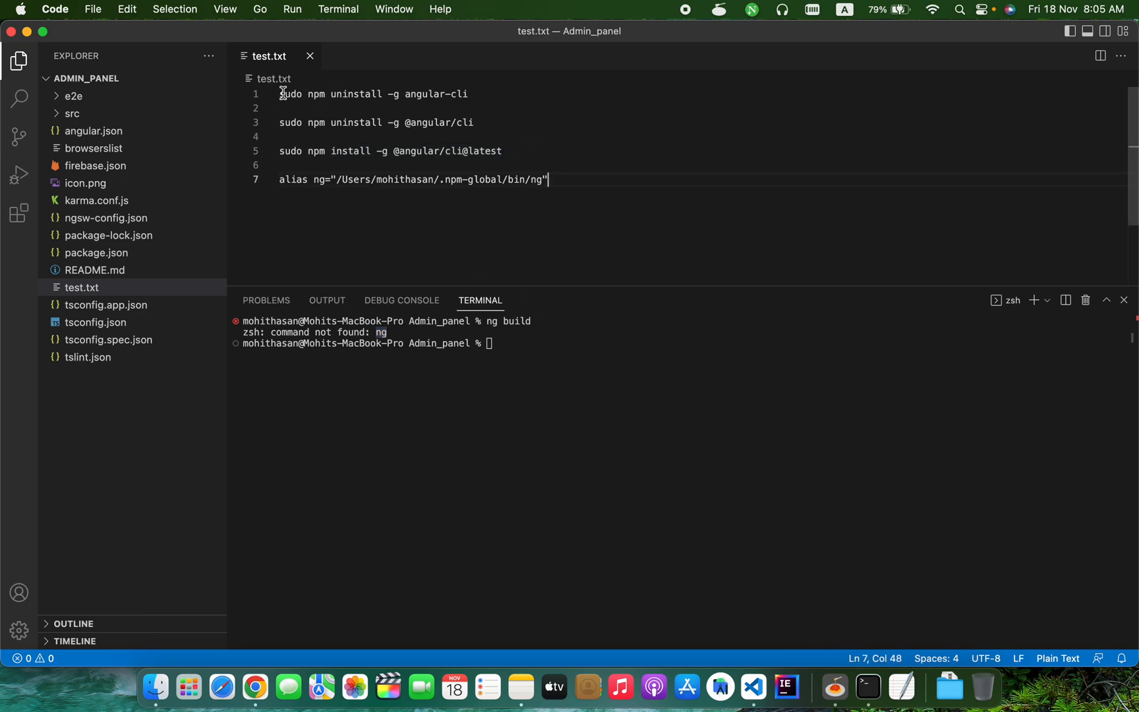
left_click(280, 93)
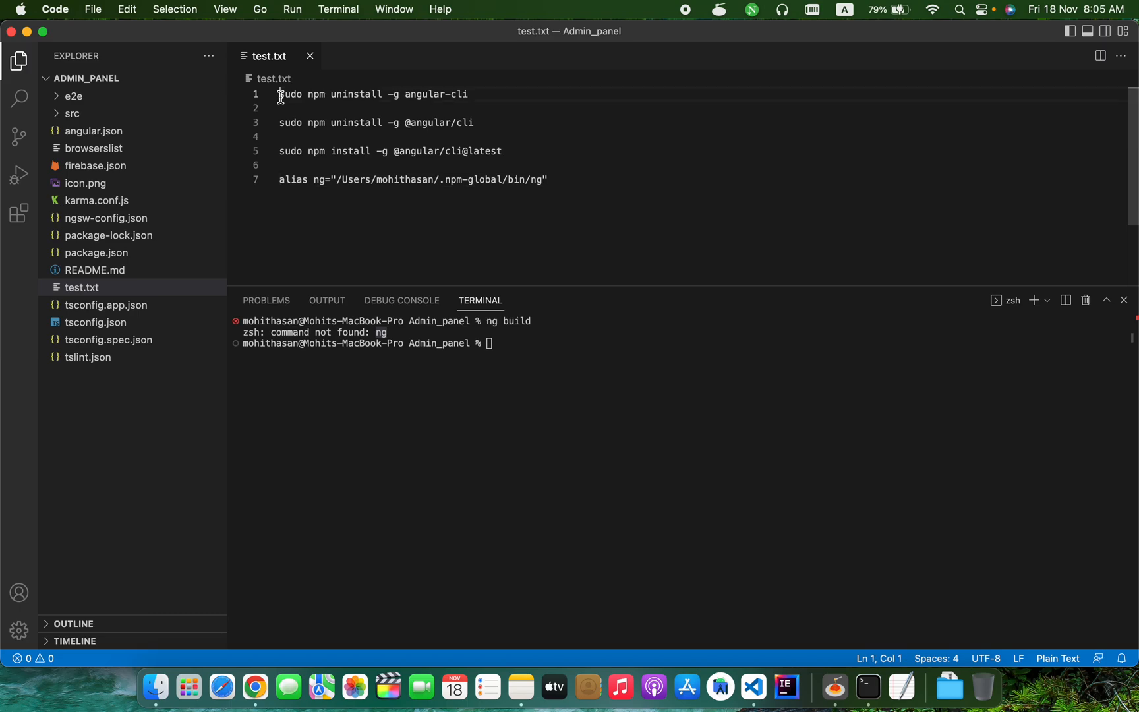
left_click(550, 179)
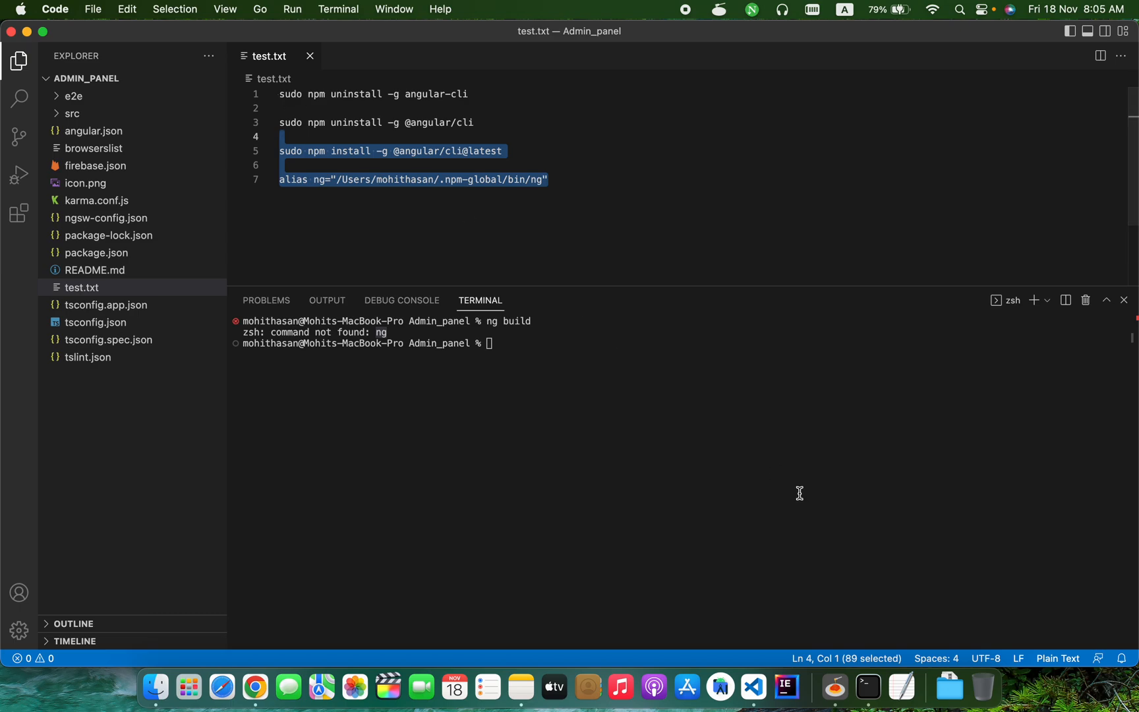
left_click(868, 686)
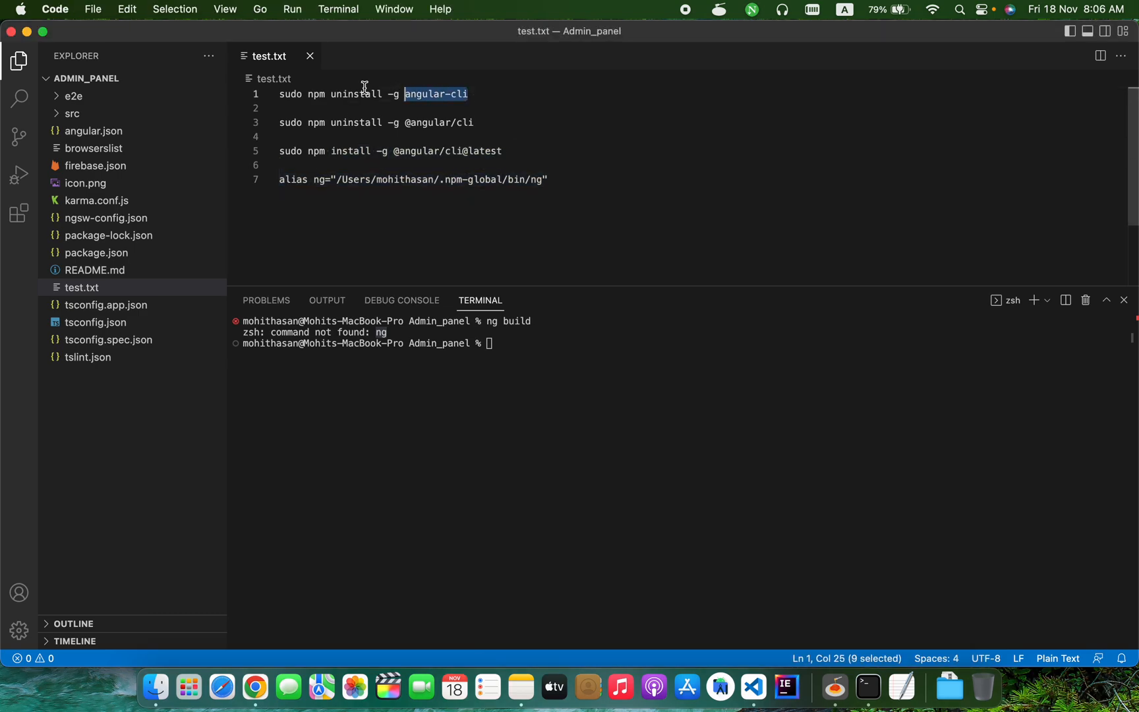
left_click(868, 686)
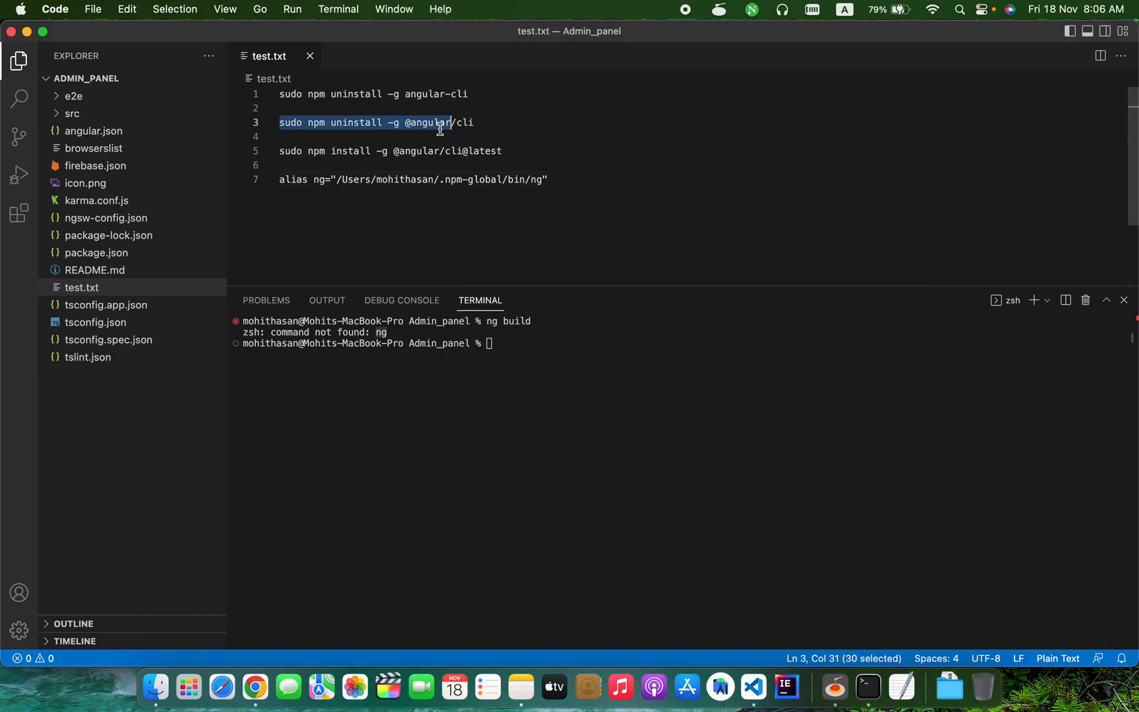
left_click_drag(439, 122, 473, 122)
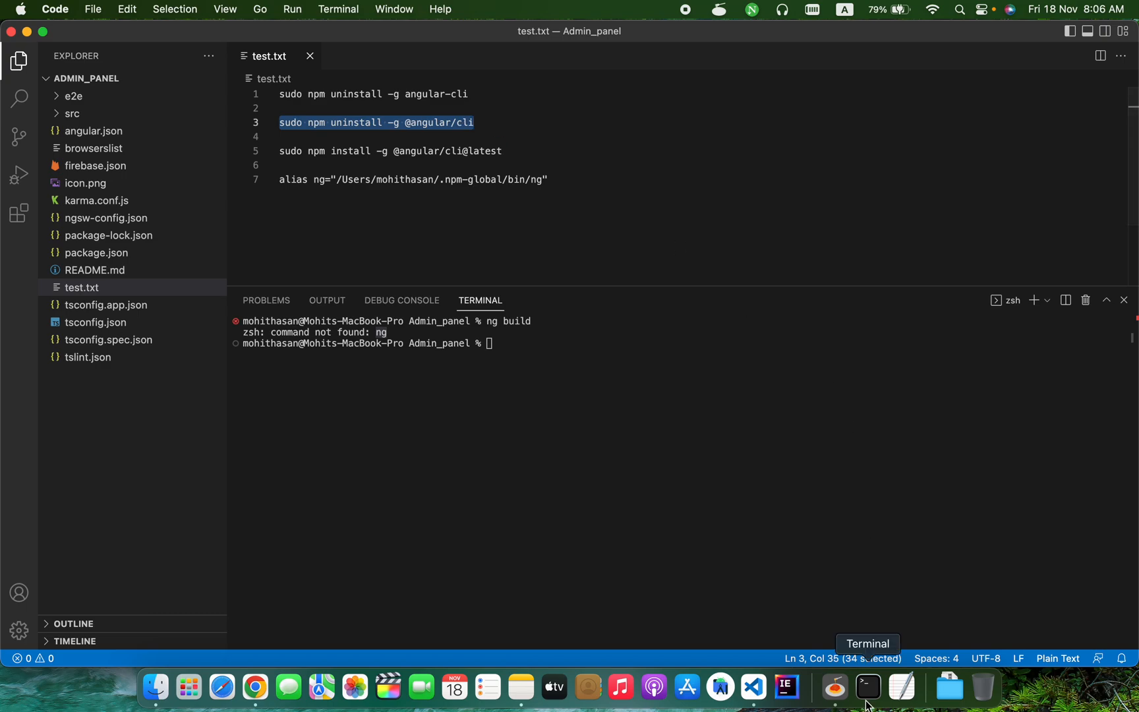
left_click(868, 686)
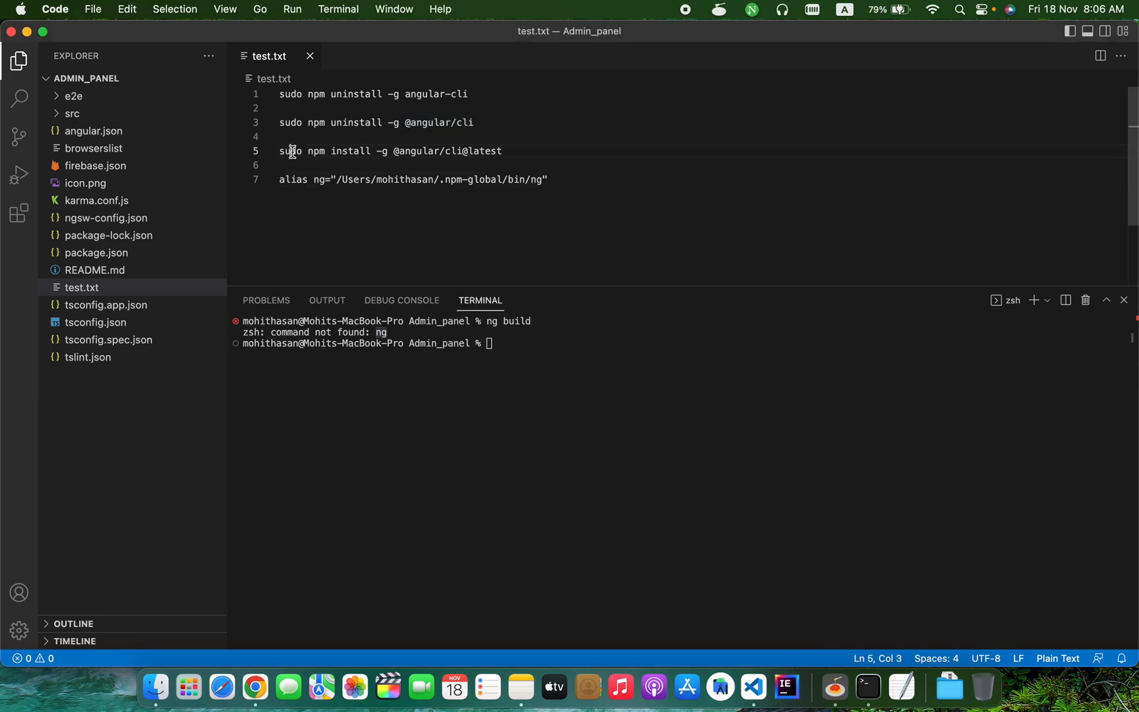
triple_click(390, 151)
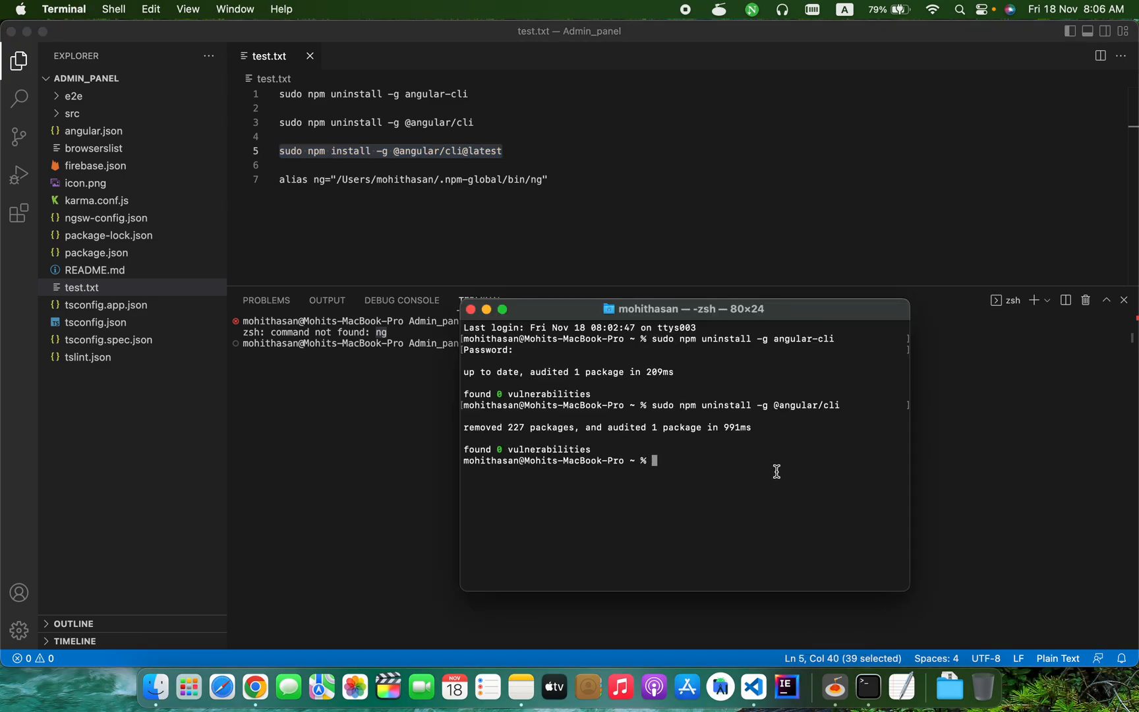
type("sudo npm install -g @angular/cli@latest")
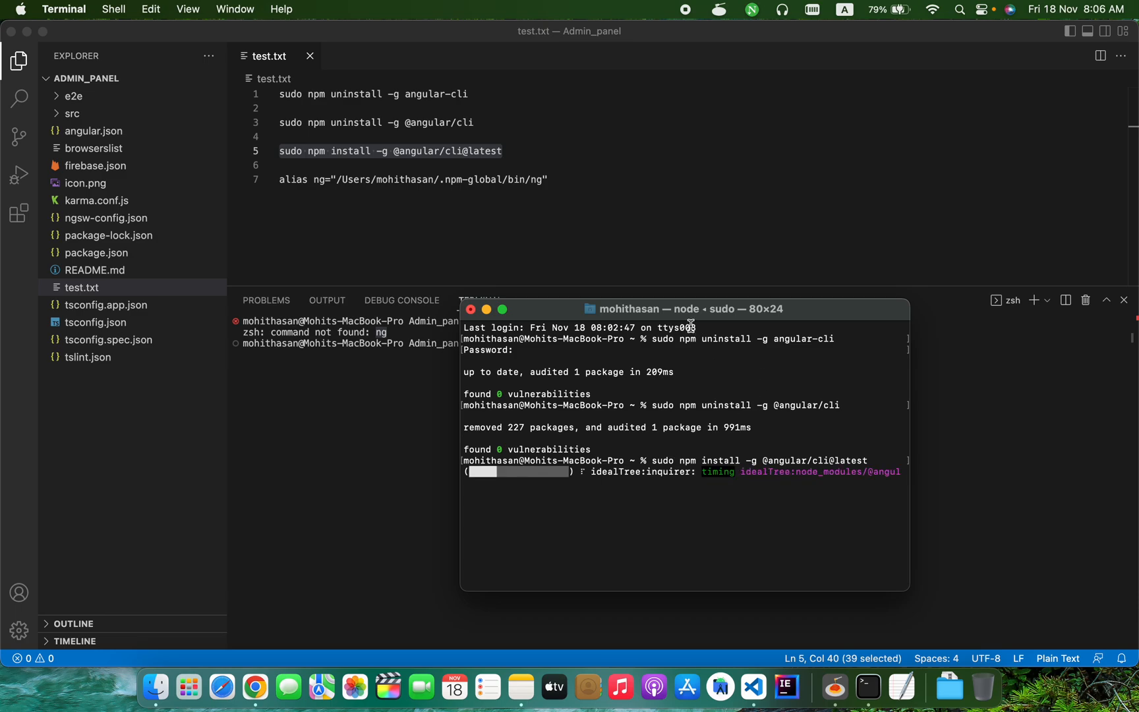
left_click_drag(689, 309, 741, 282)
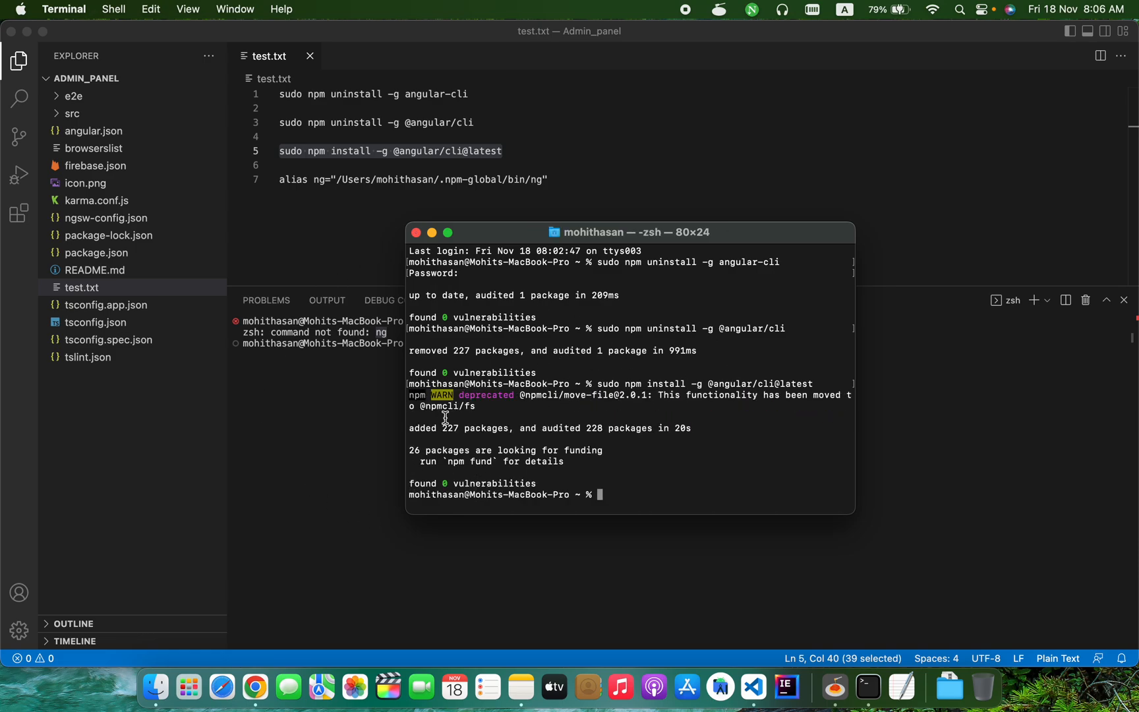
mouse_move(621, 369)
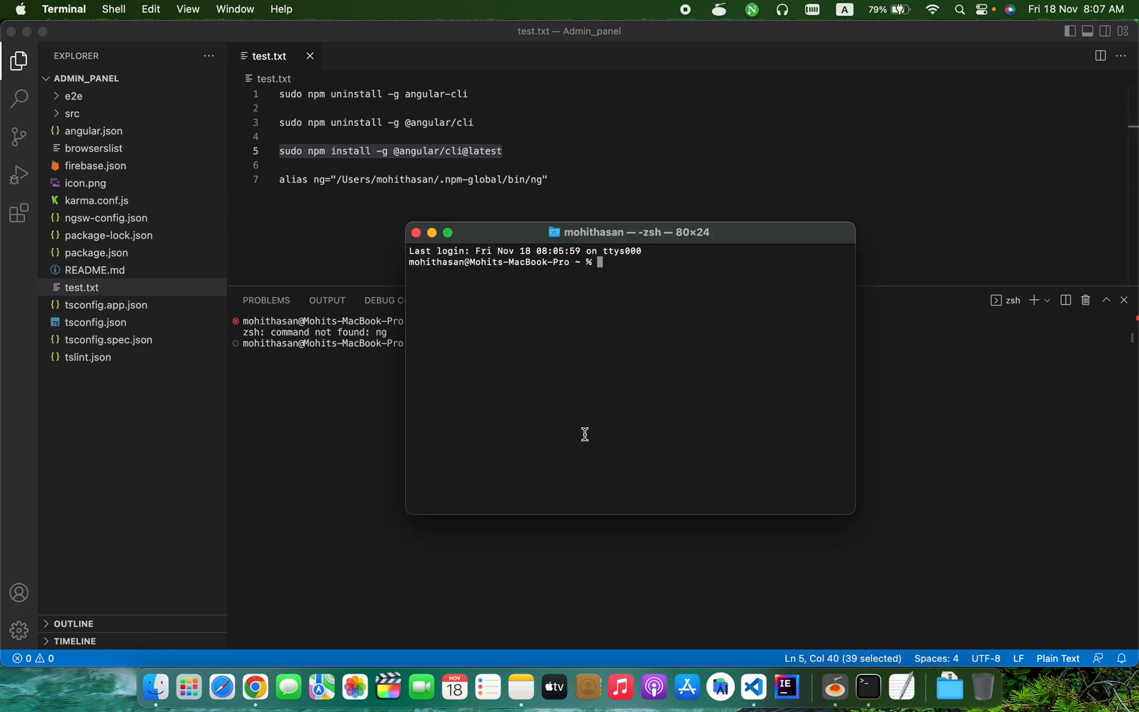
Run ng version in a new Terminal window, which still reports ng not found.
type("ng")
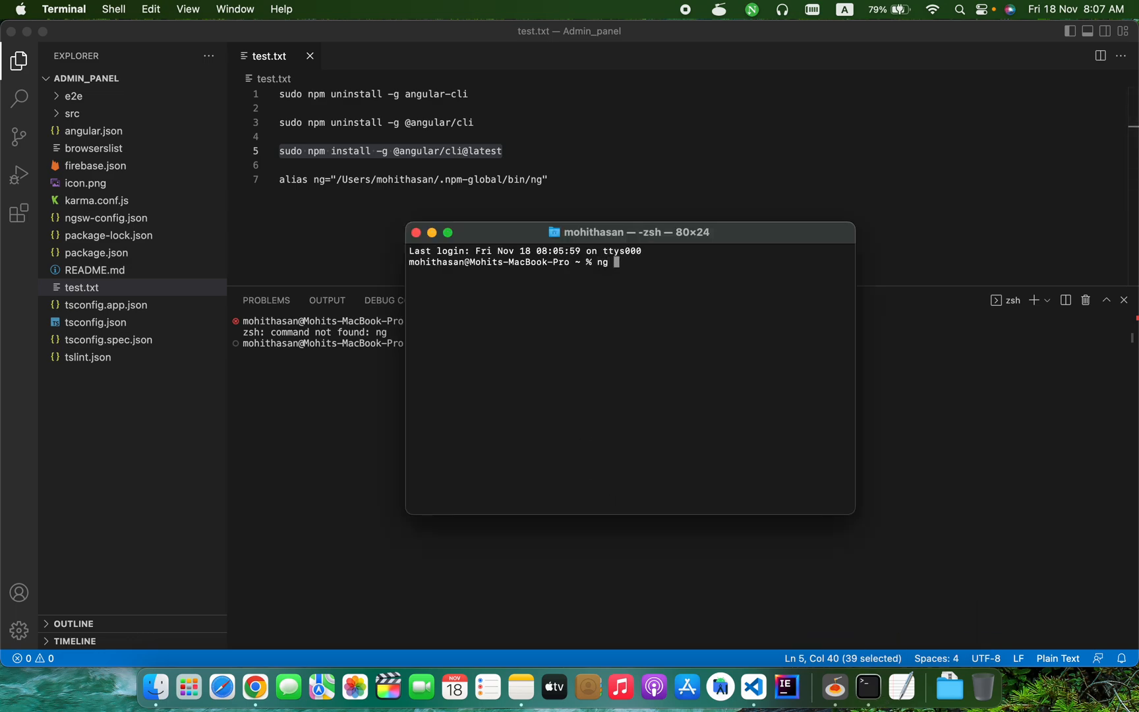
type("version")
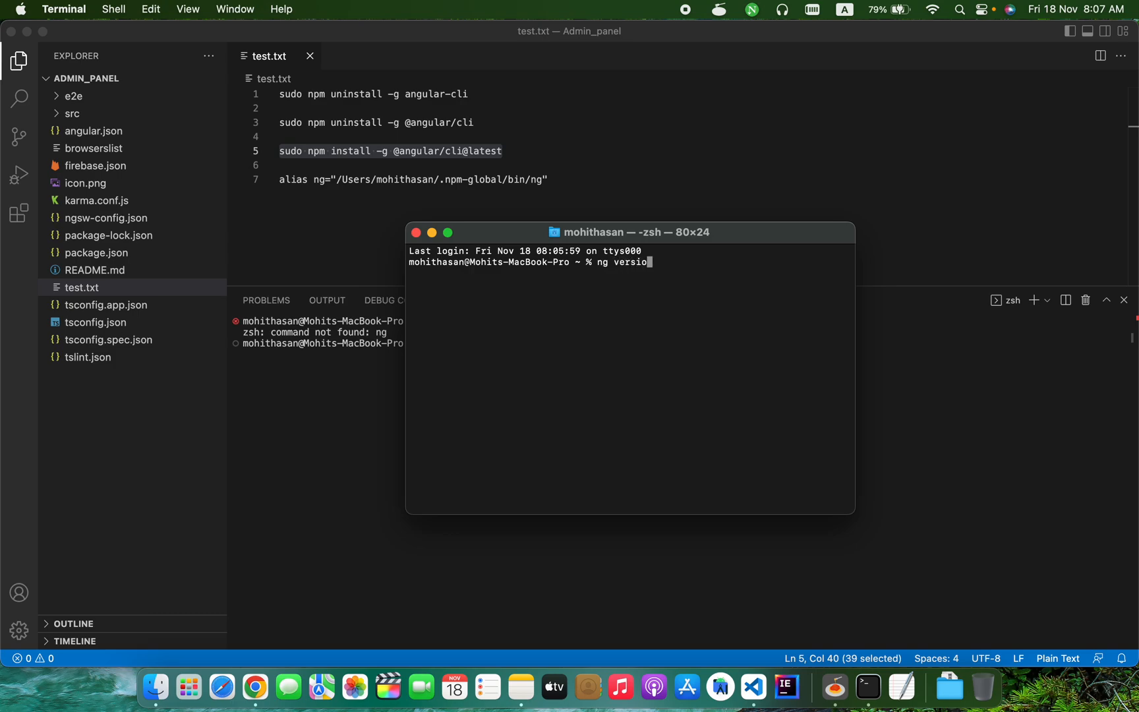
key("enter")
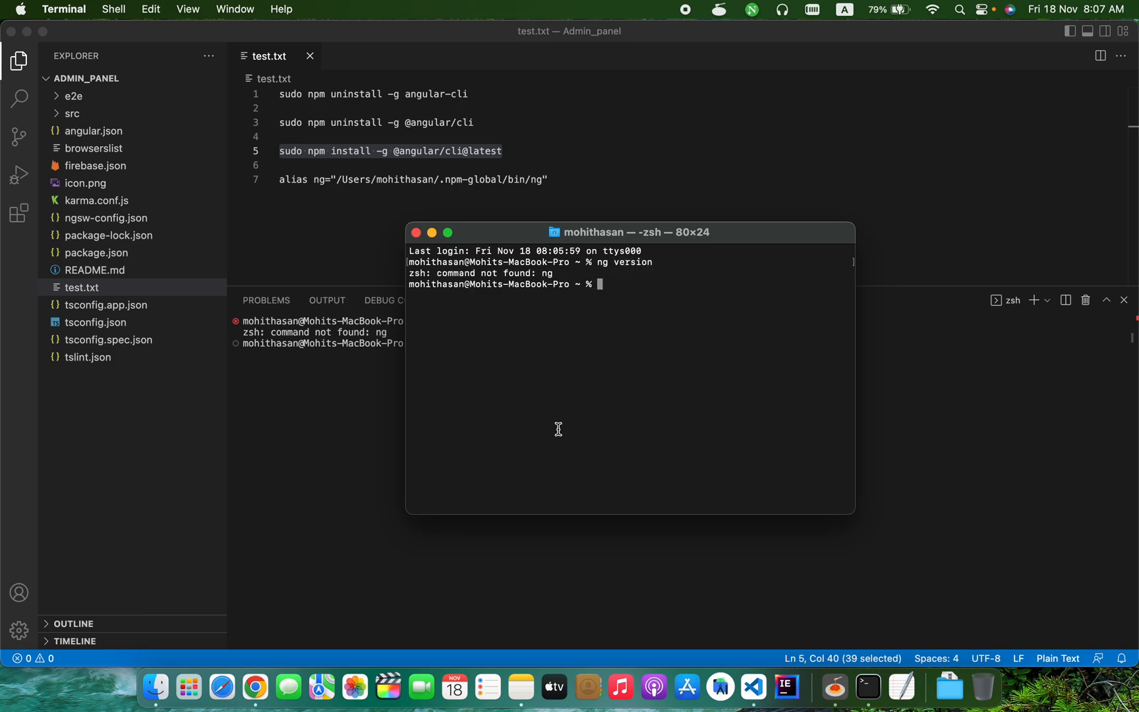
mouse_move(491, 272)
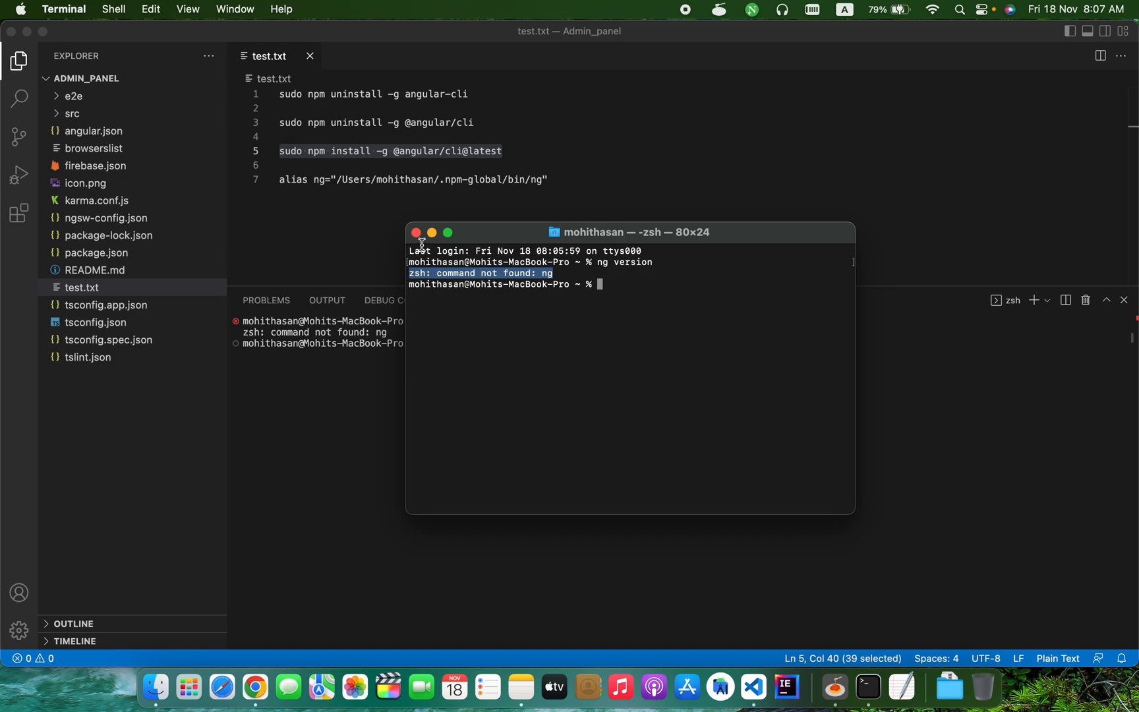
mouse_move(417, 232)
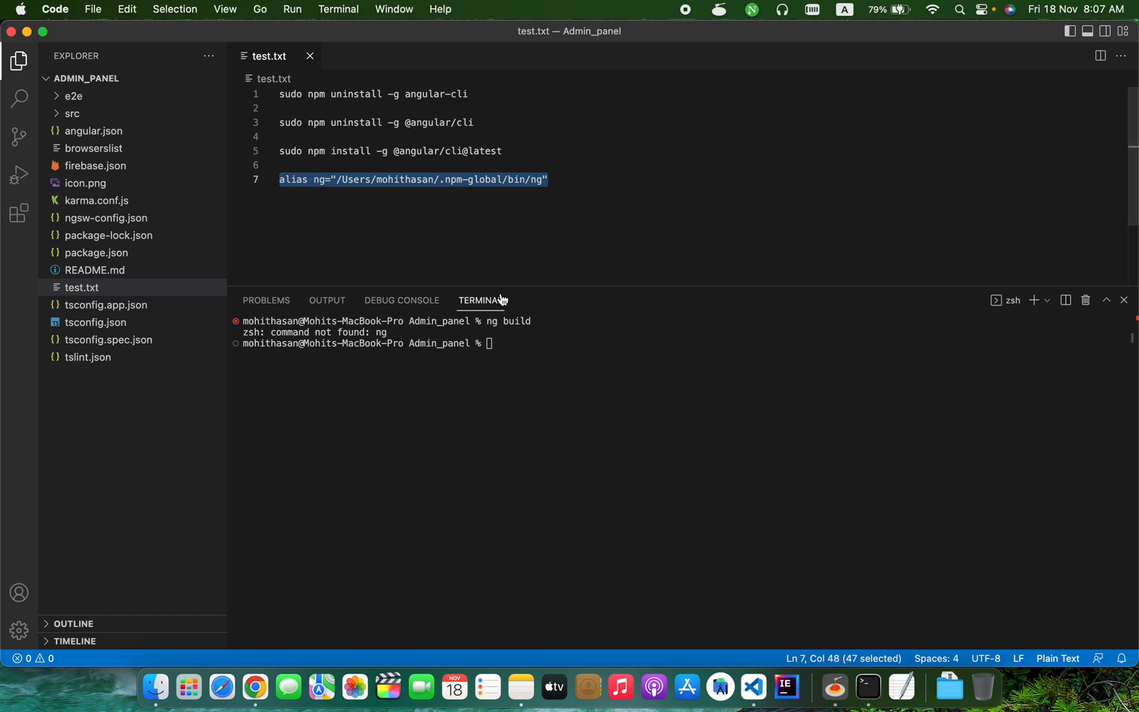
mouse_move(389, 229)
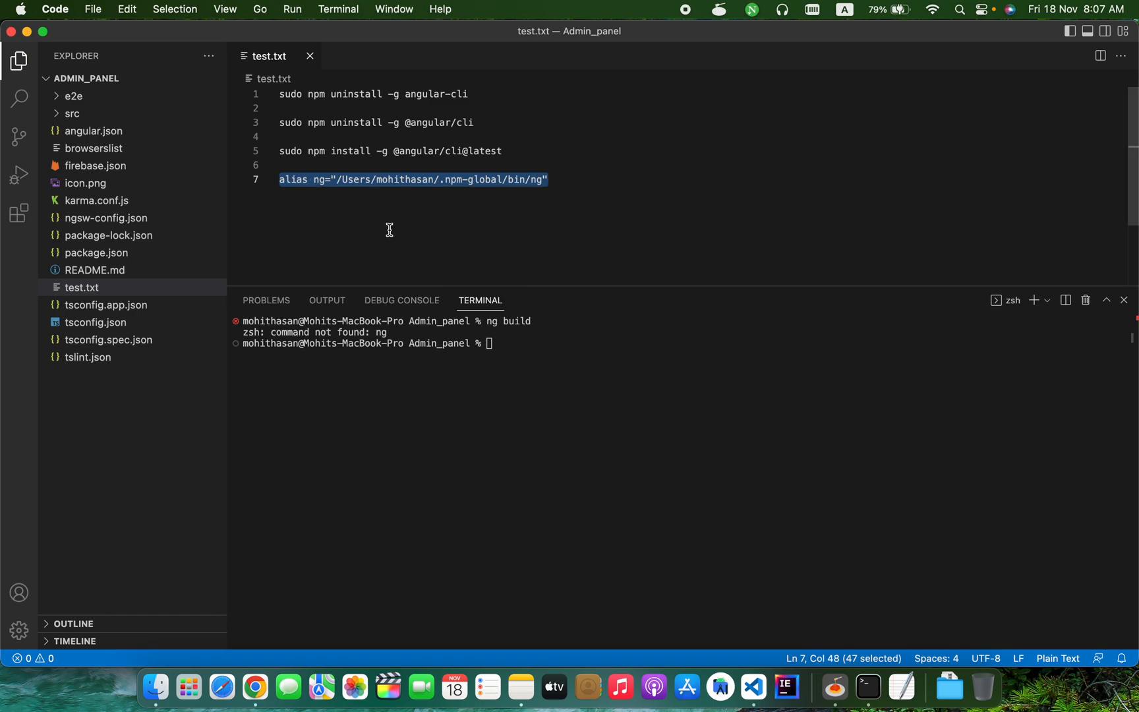
mouse_move(154, 686)
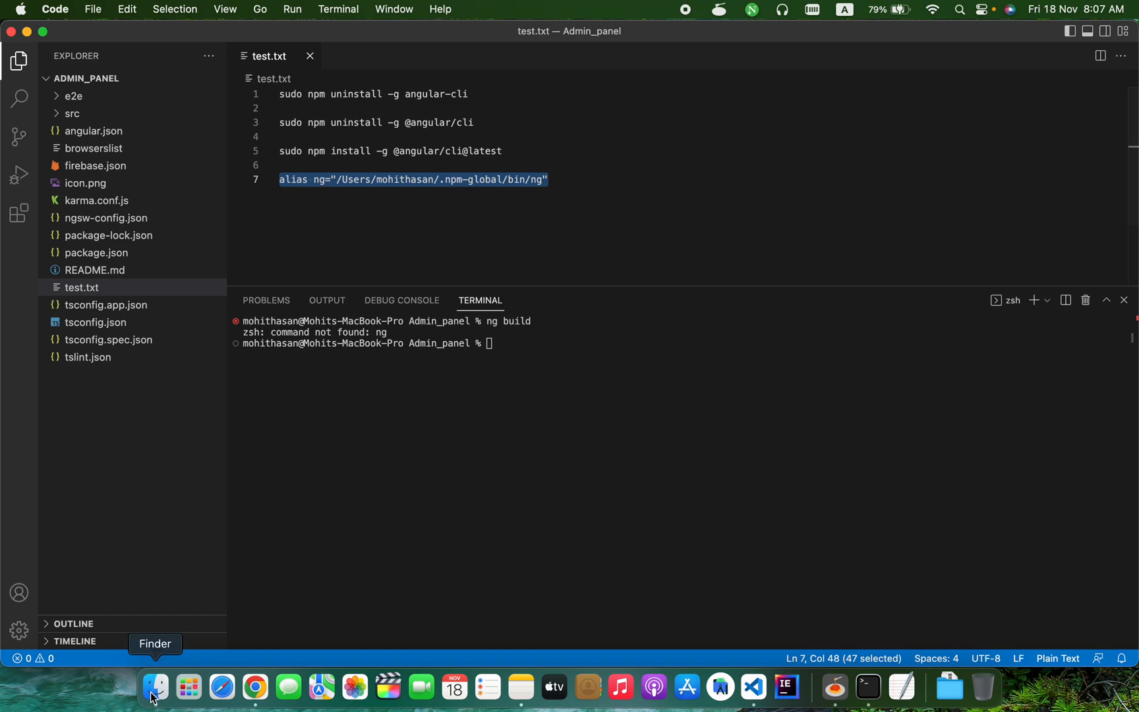
Browse Finder via Go > Computer, Macintosh HD and Users to open the hidden .zshrc.
left_click(155, 687)
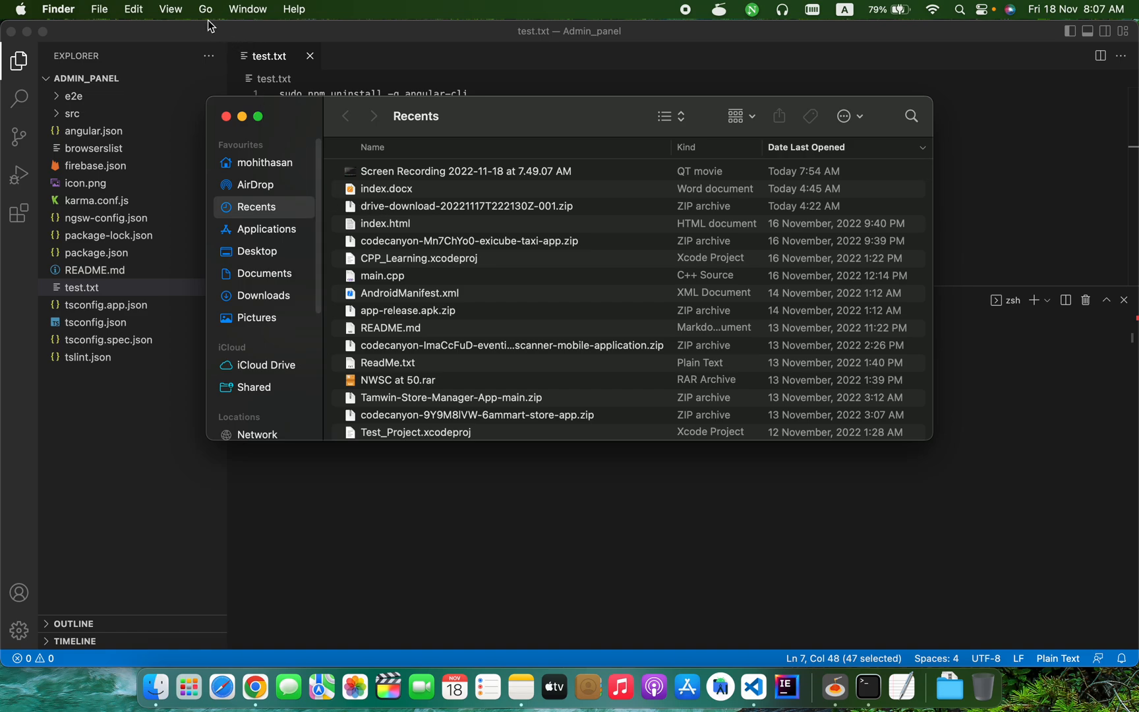
mouse_move(247, 9)
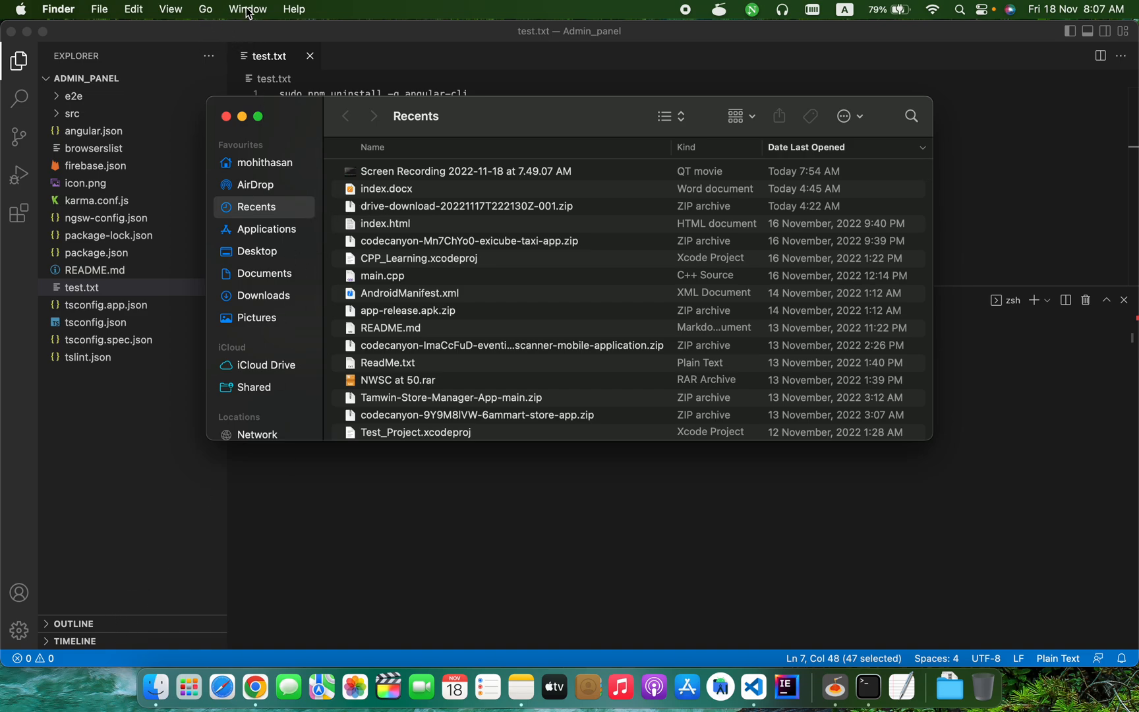
left_click(206, 9)
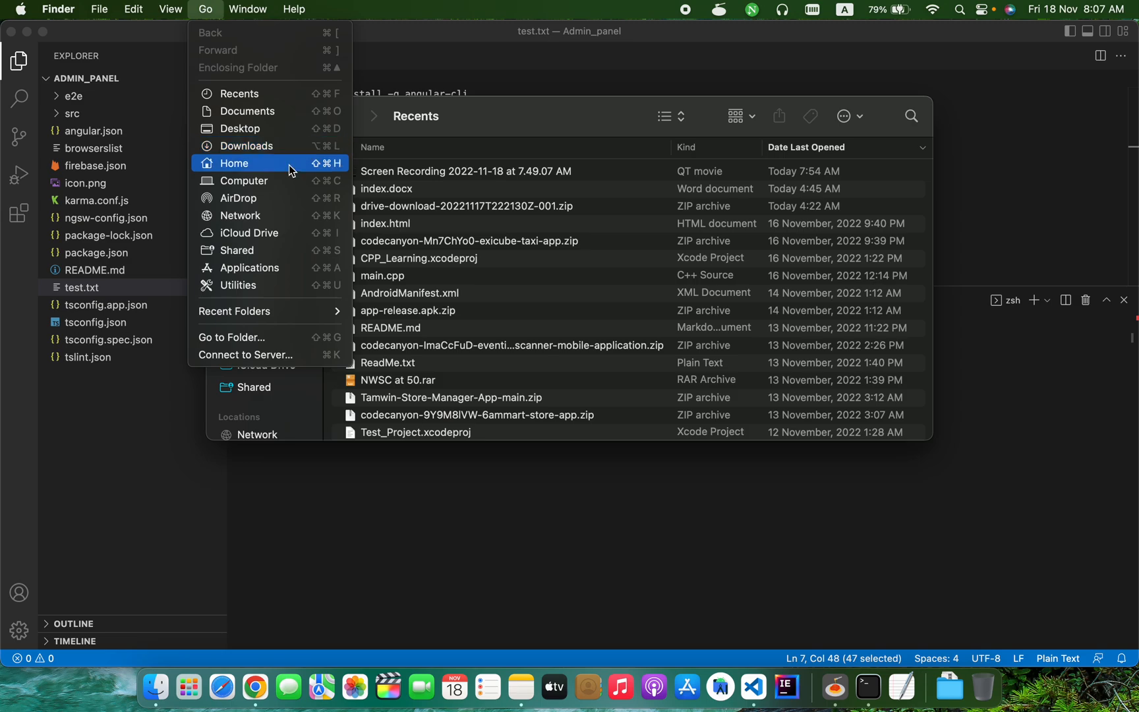
left_click(234, 163)
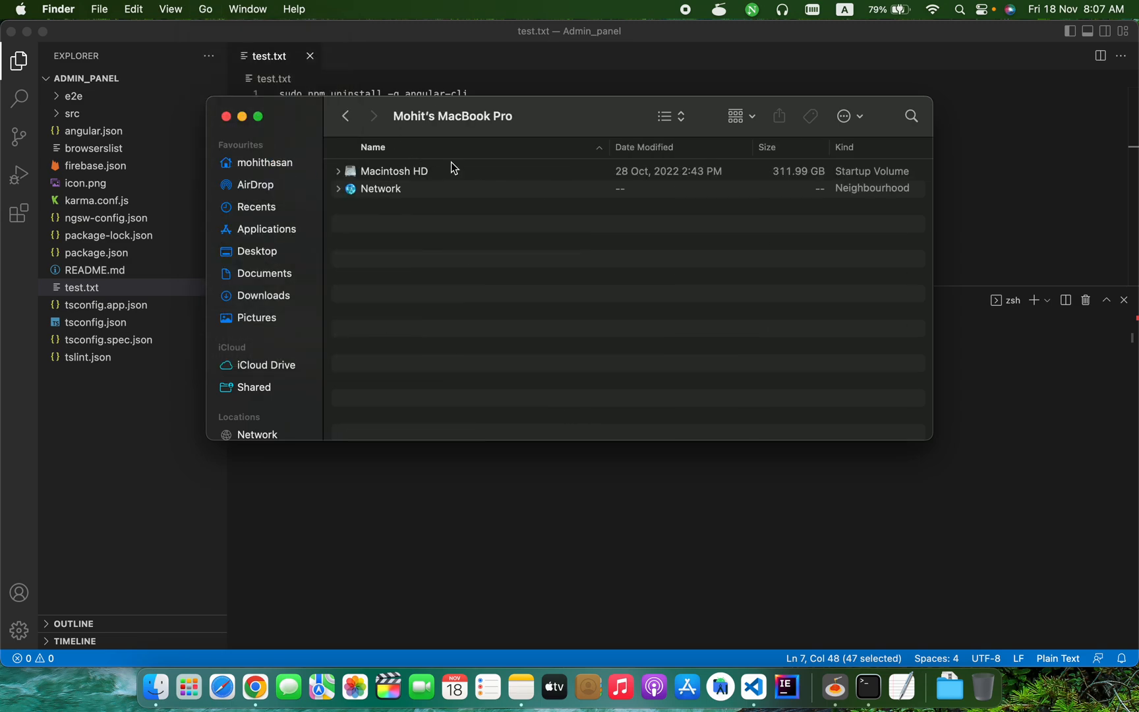
double_click(401, 170)
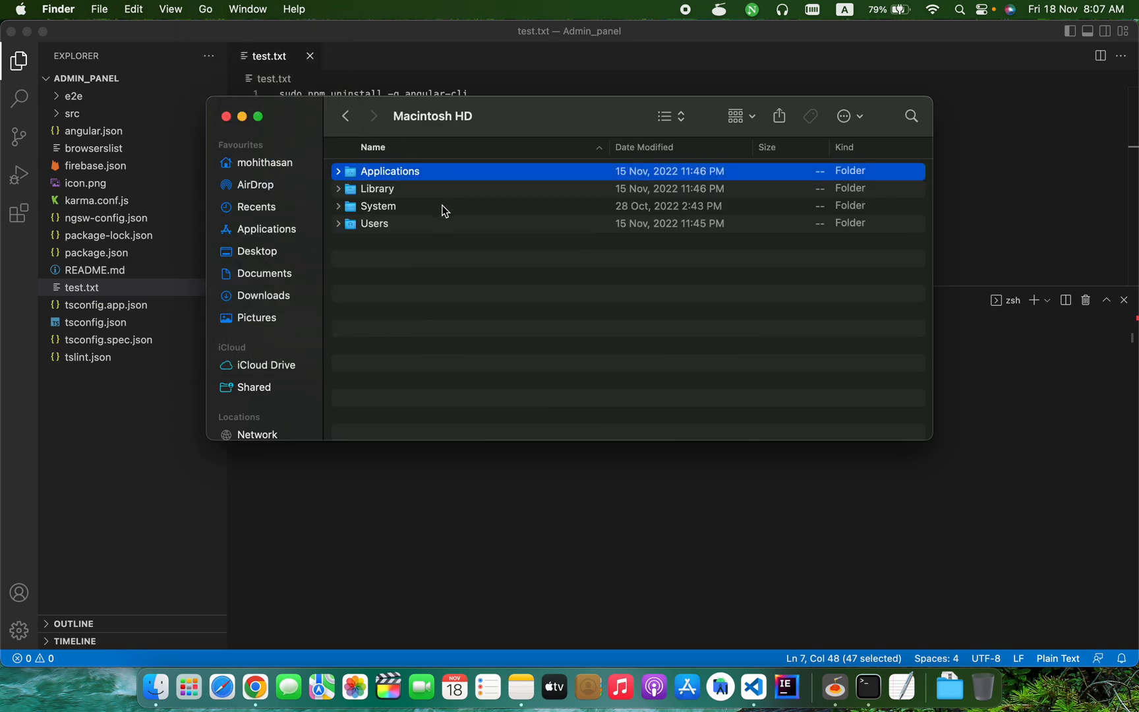
double_click(373, 223)
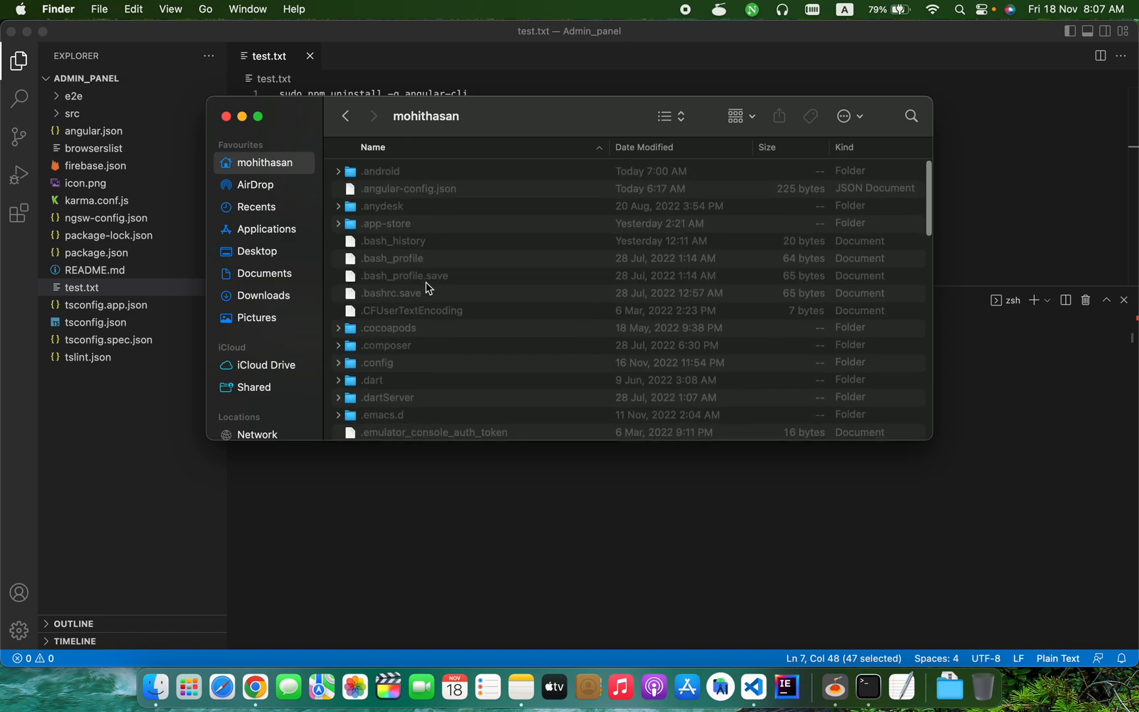
scroll("down", 3)
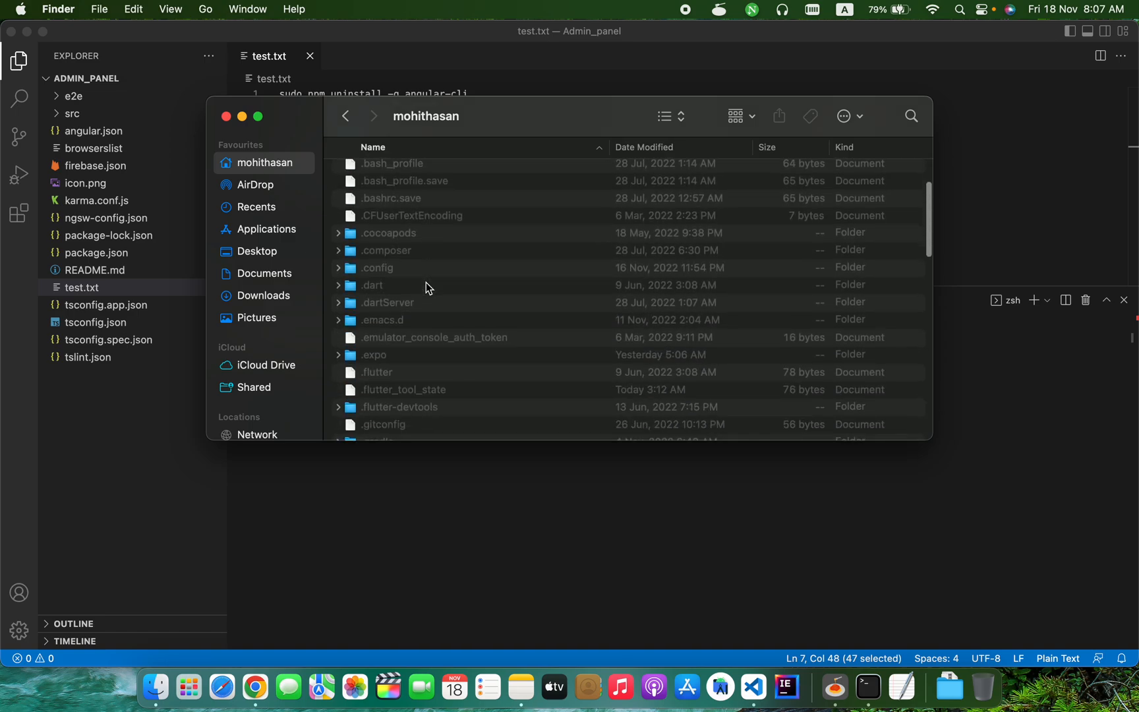
scroll("down", 3)
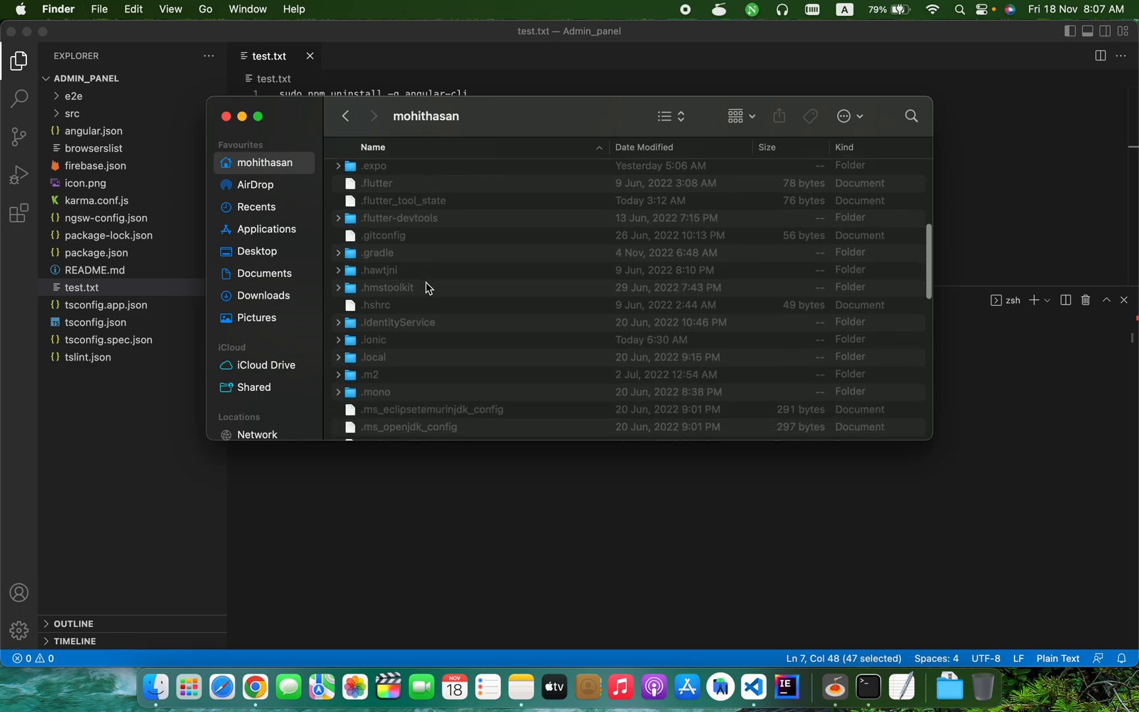
scroll("down", 3)
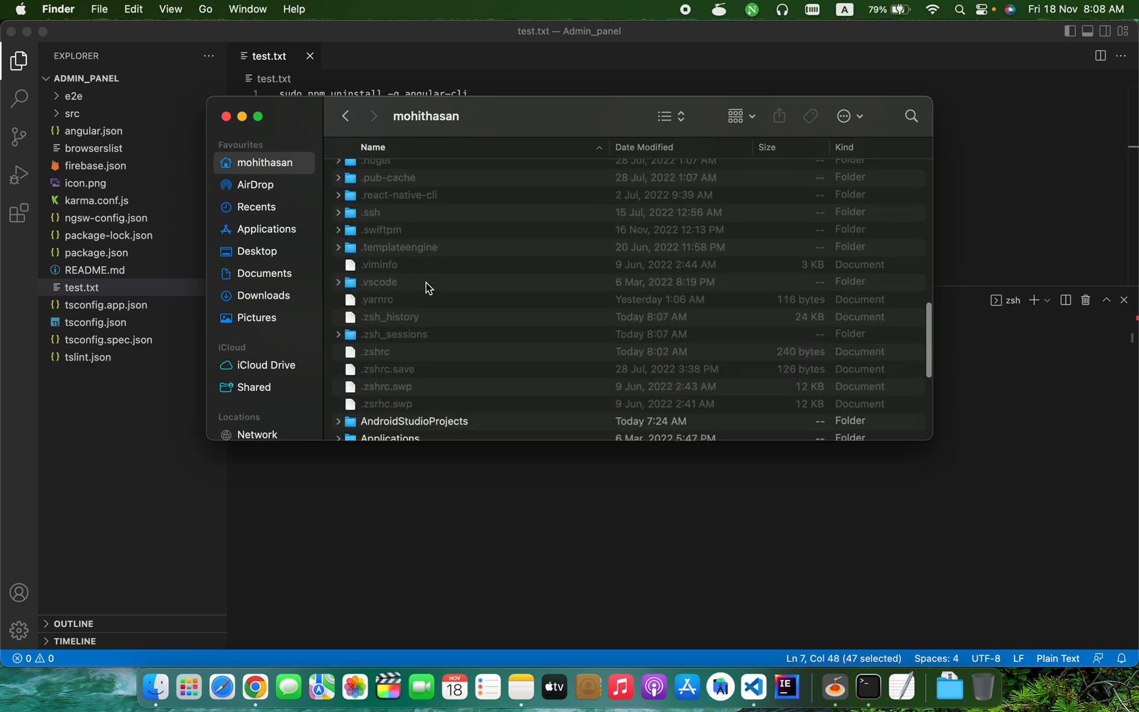
scroll("down", 3)
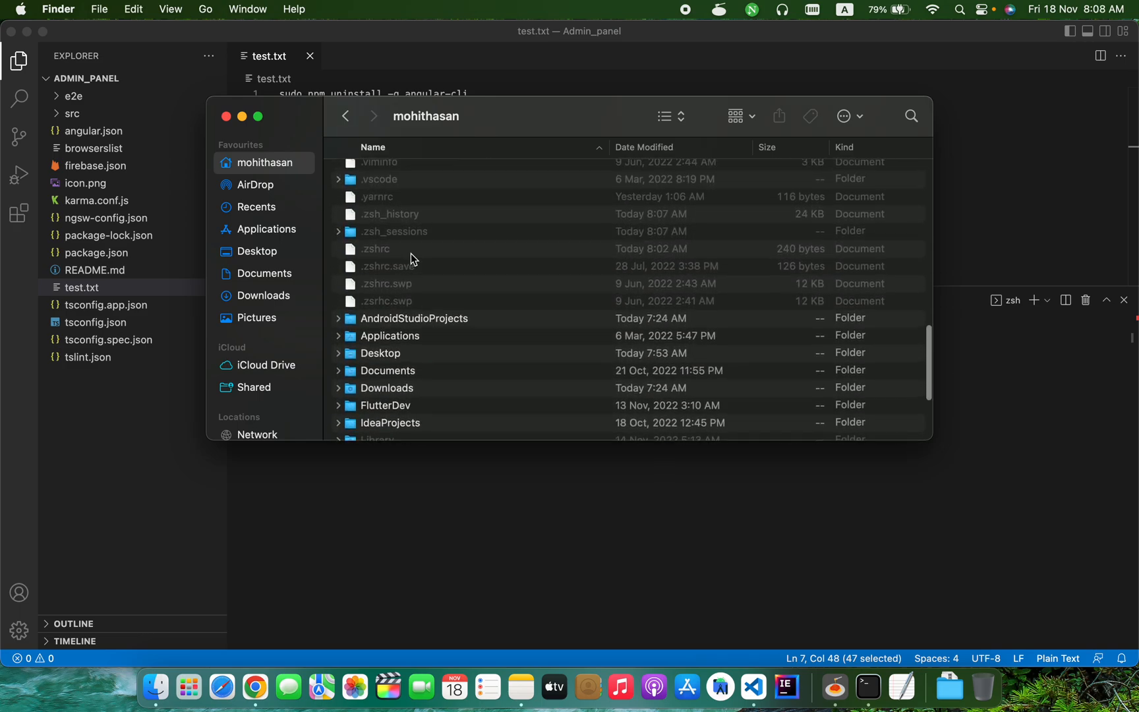
double_click(375, 249)
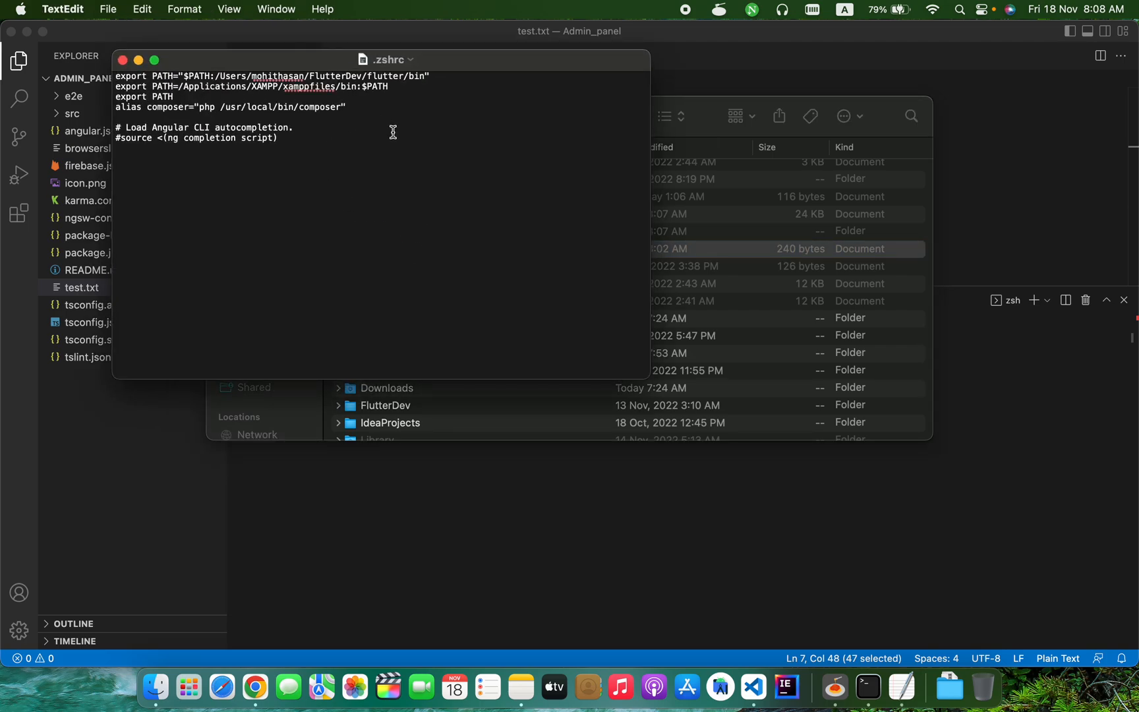
Add alias ng="/Users/mohithasan/.npm-global/bin/ng" to .zshrc and save it.
type("alias ng=\"/Users/mohithasan/.npm-global/bin/ng\"")
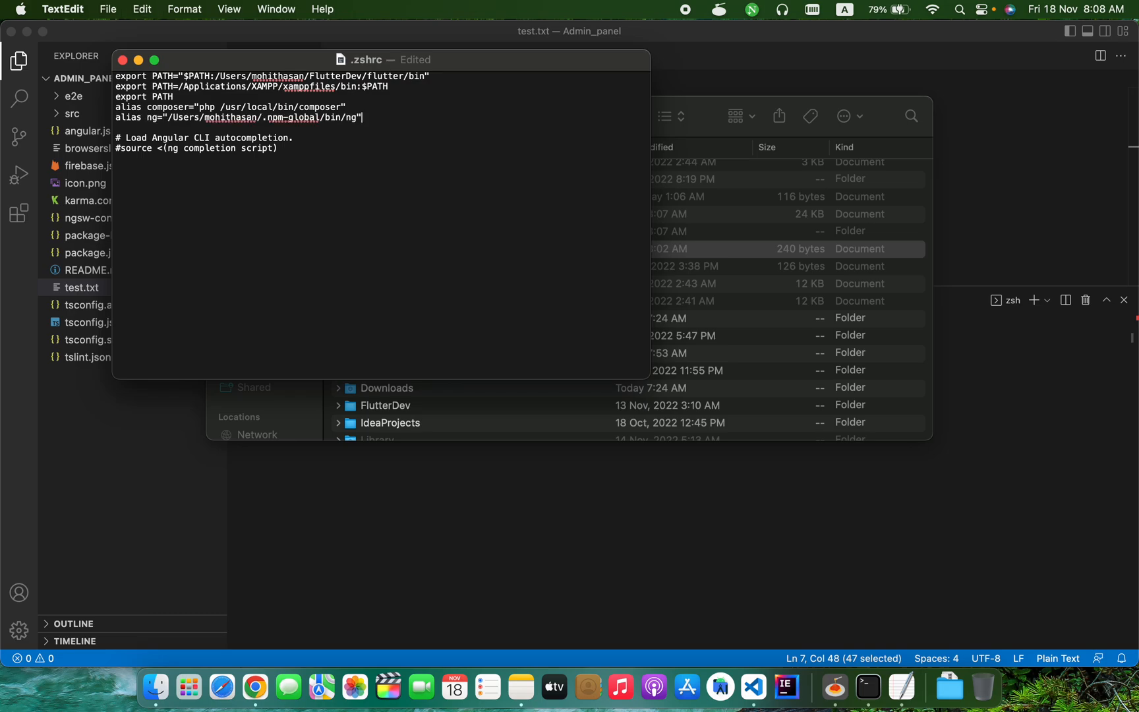
key("cmd+s")
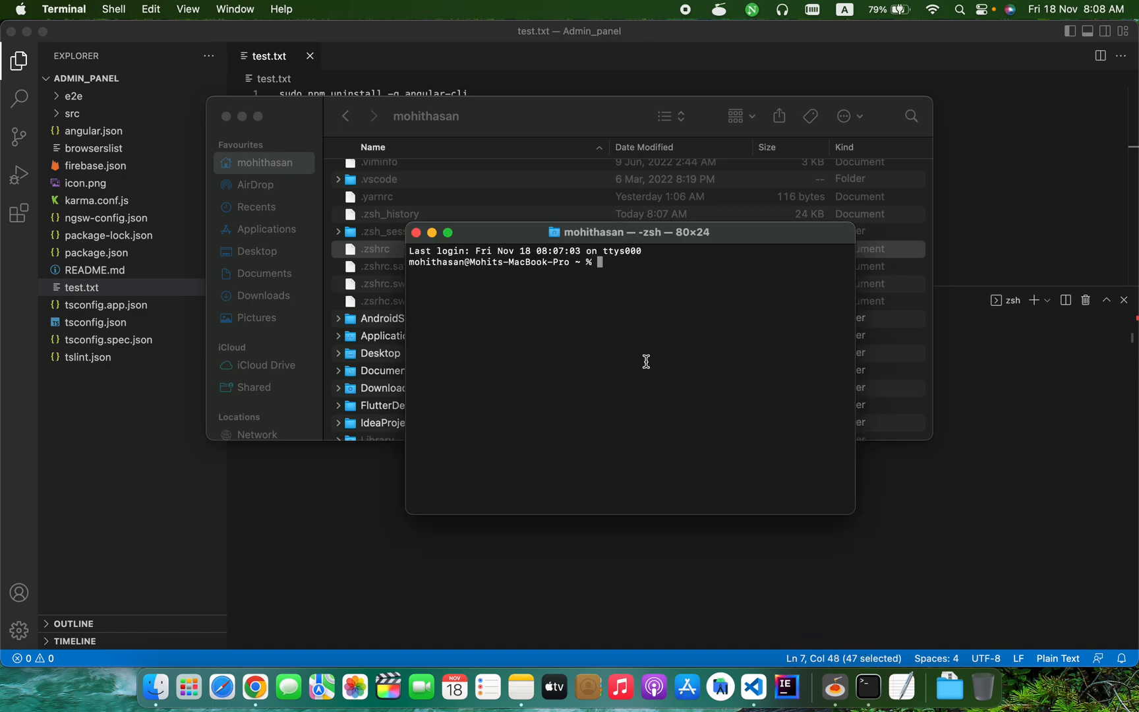
Enter ng version in a fresh Terminal shell and close the home folder Finder window.
type("ng")
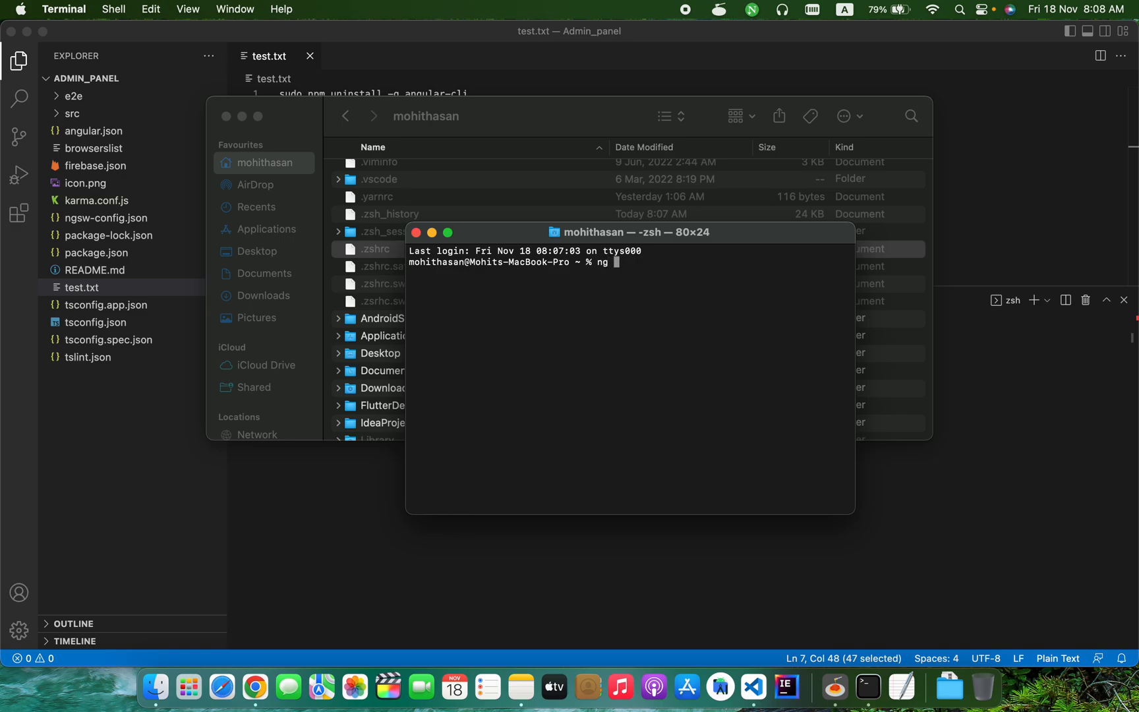
type("version")
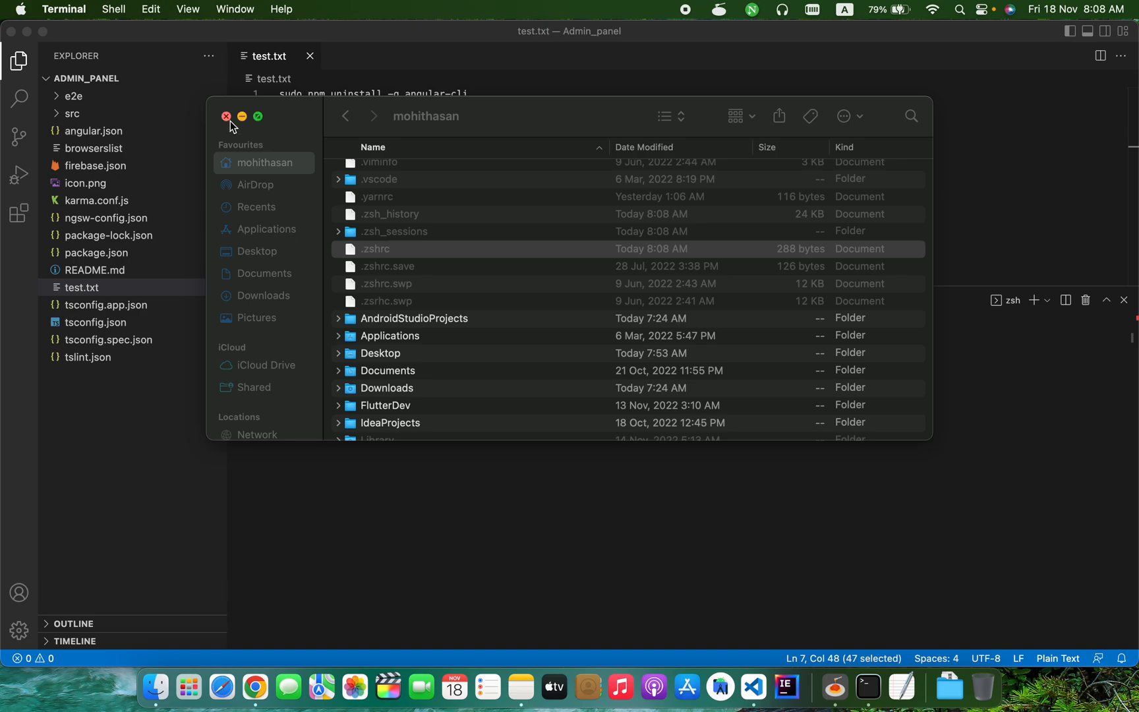
left_click(226, 116)
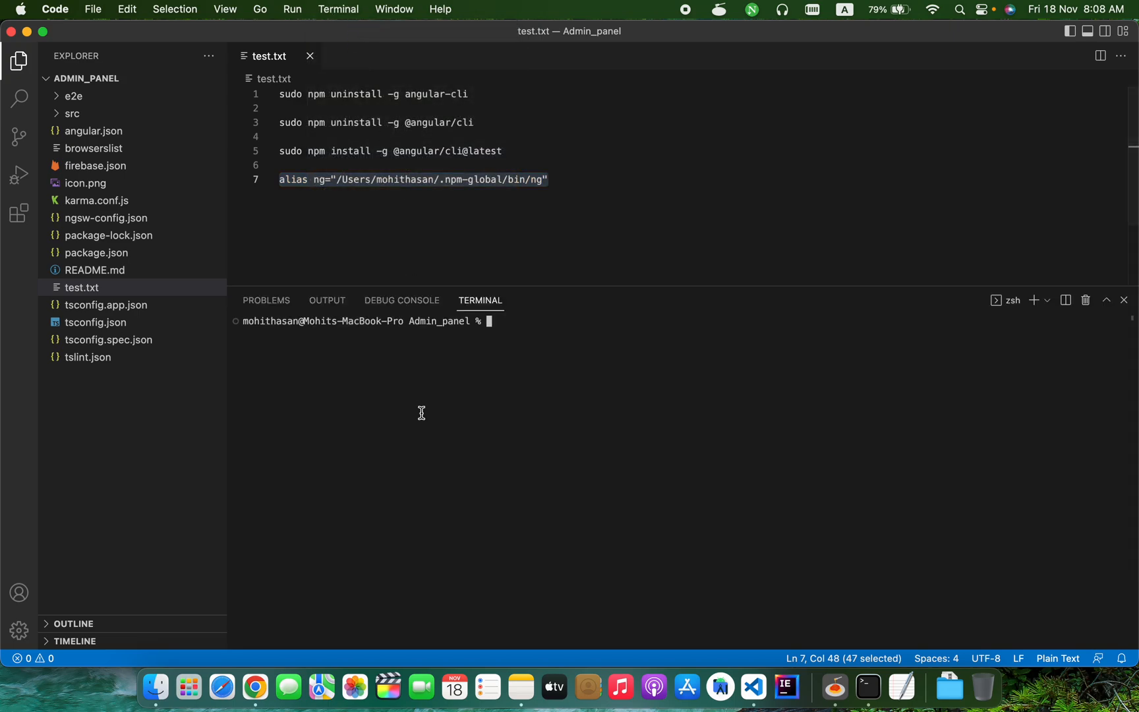
Run ng version in VS Code's terminal, then select all and deselect the test.txt notes.
type("ng version")
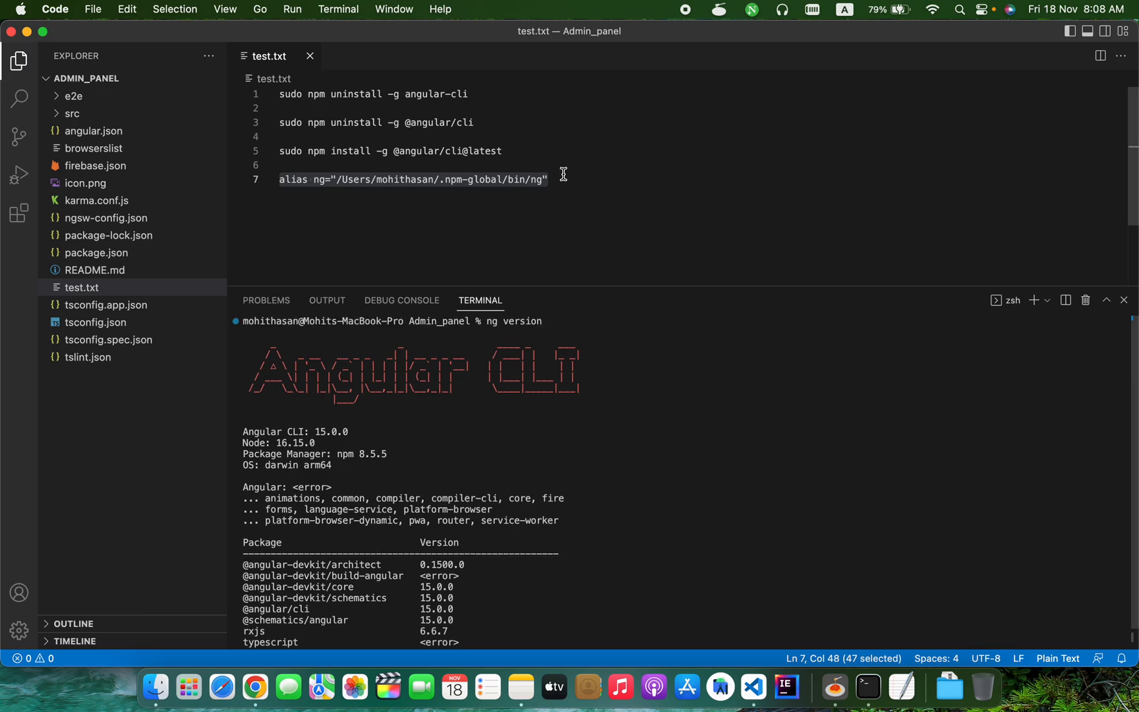
key("cmd+a")
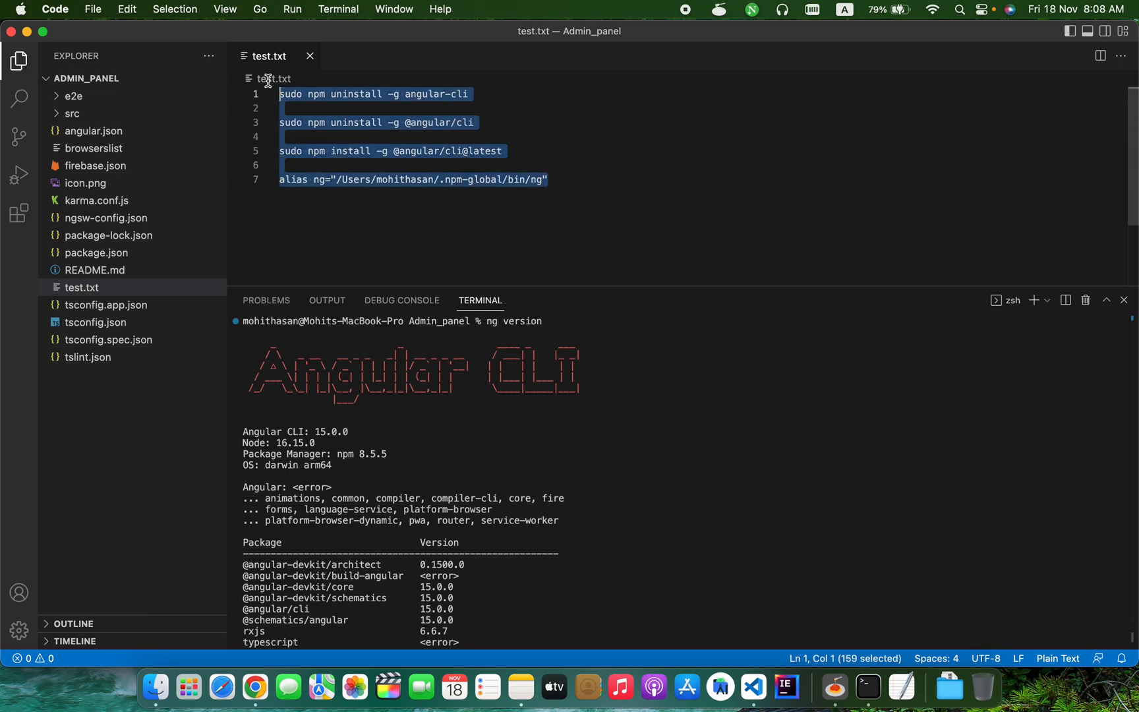
mouse_move(571, 156)
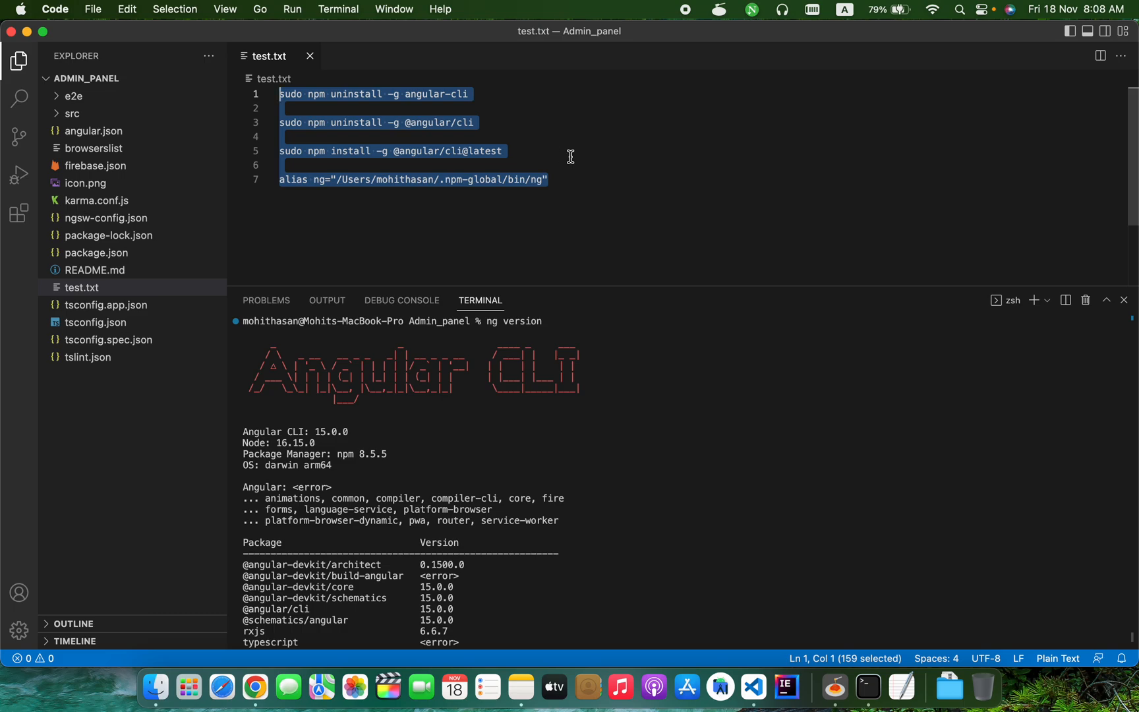
left_click(557, 179)
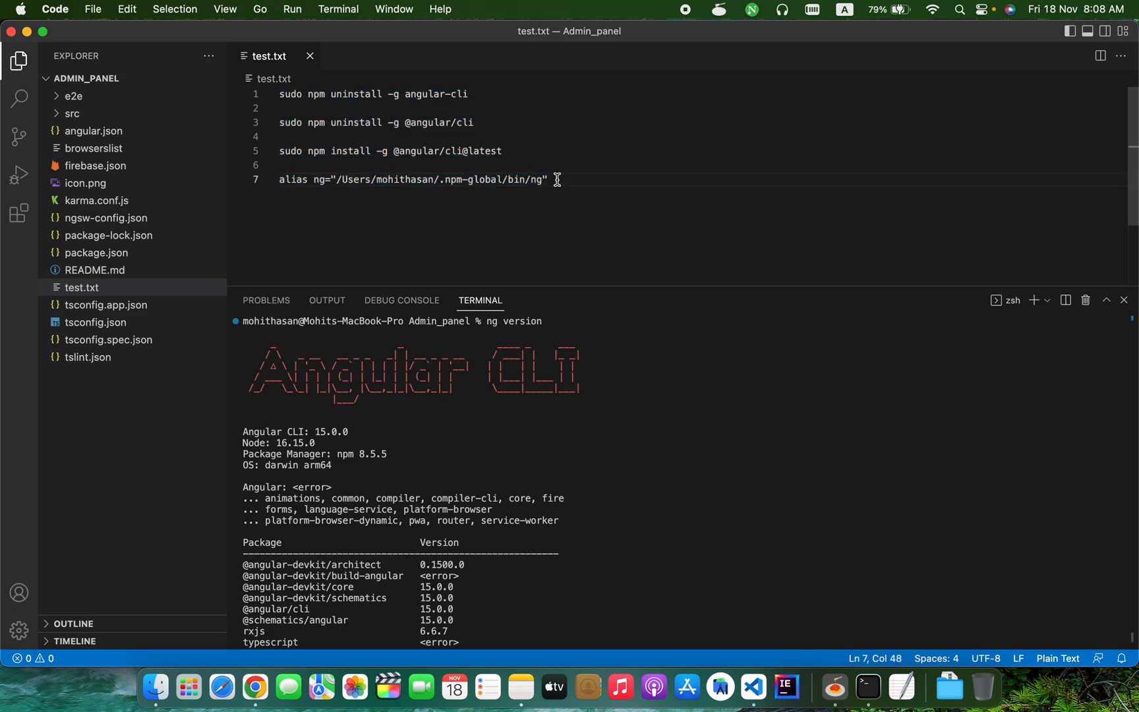
mouse_move(672, 91)
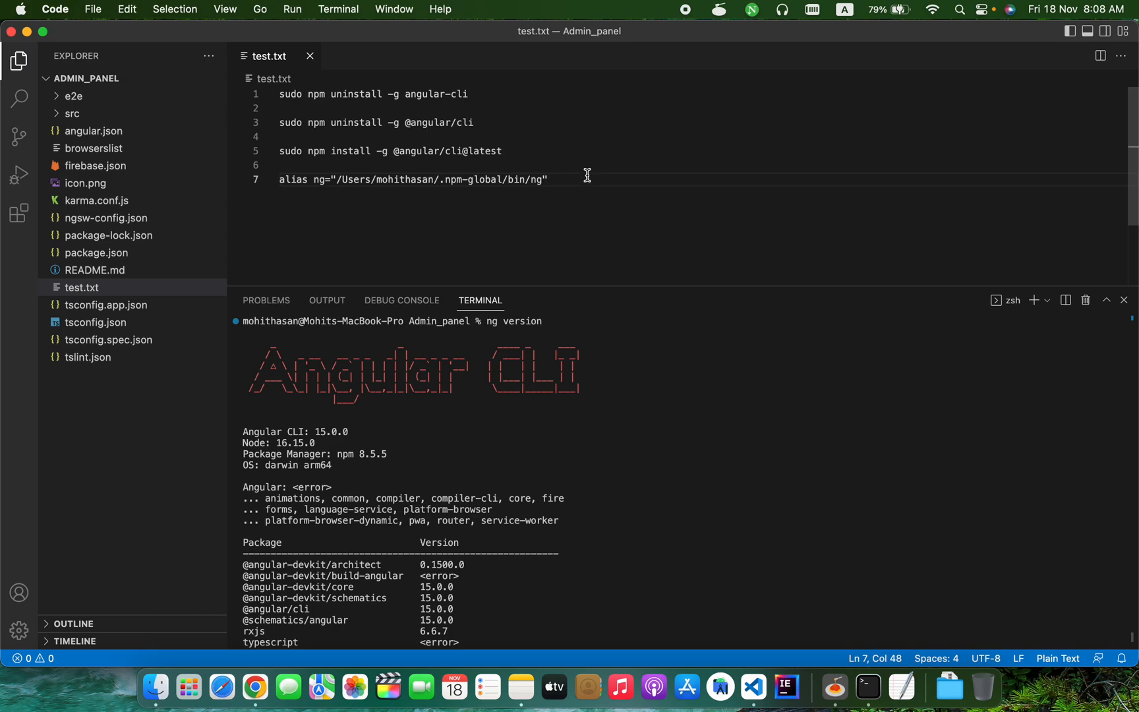
mouse_move(639, 136)
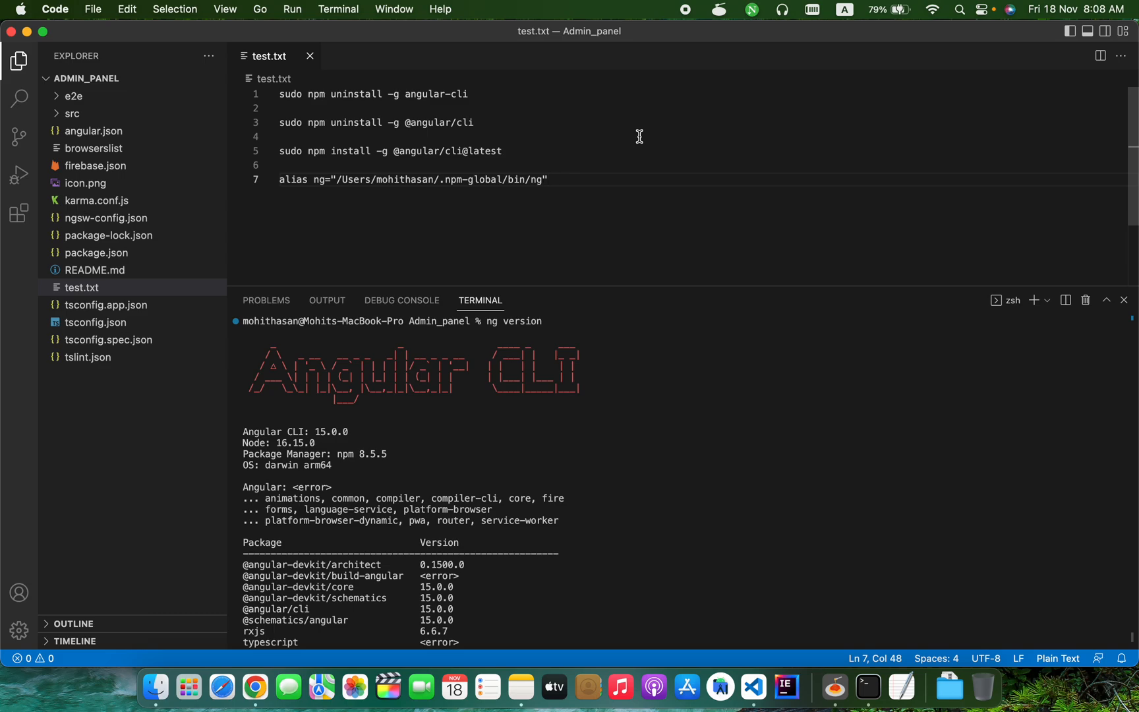
mouse_move(616, 146)
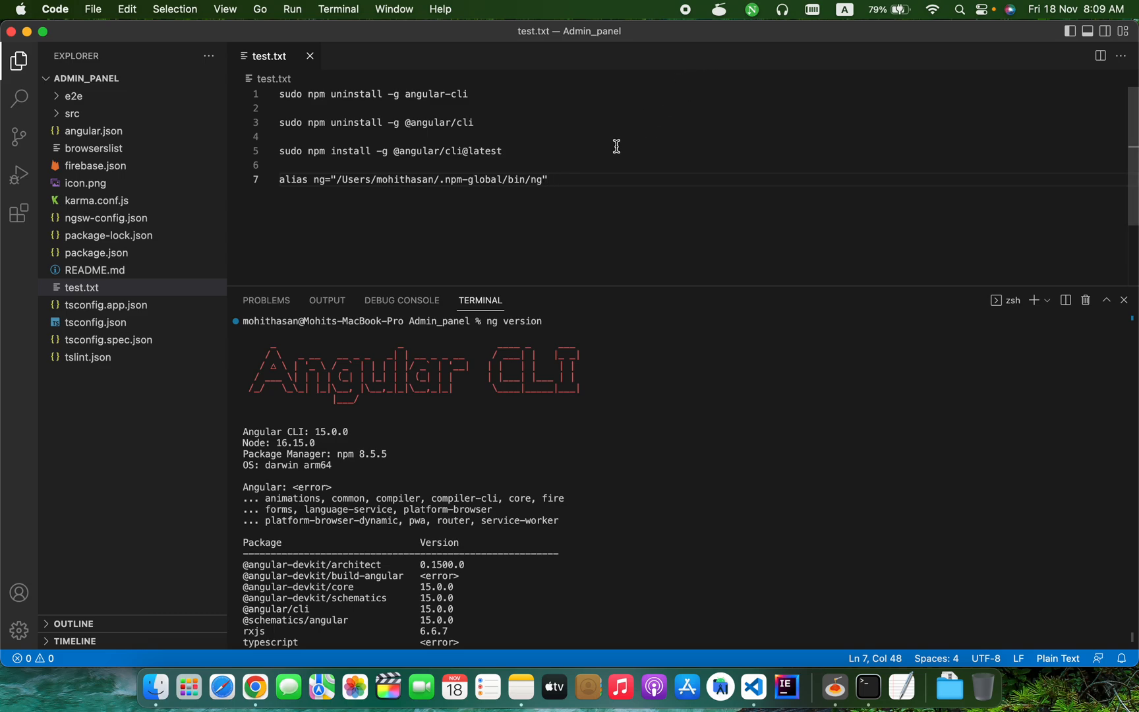
mouse_move(691, 34)
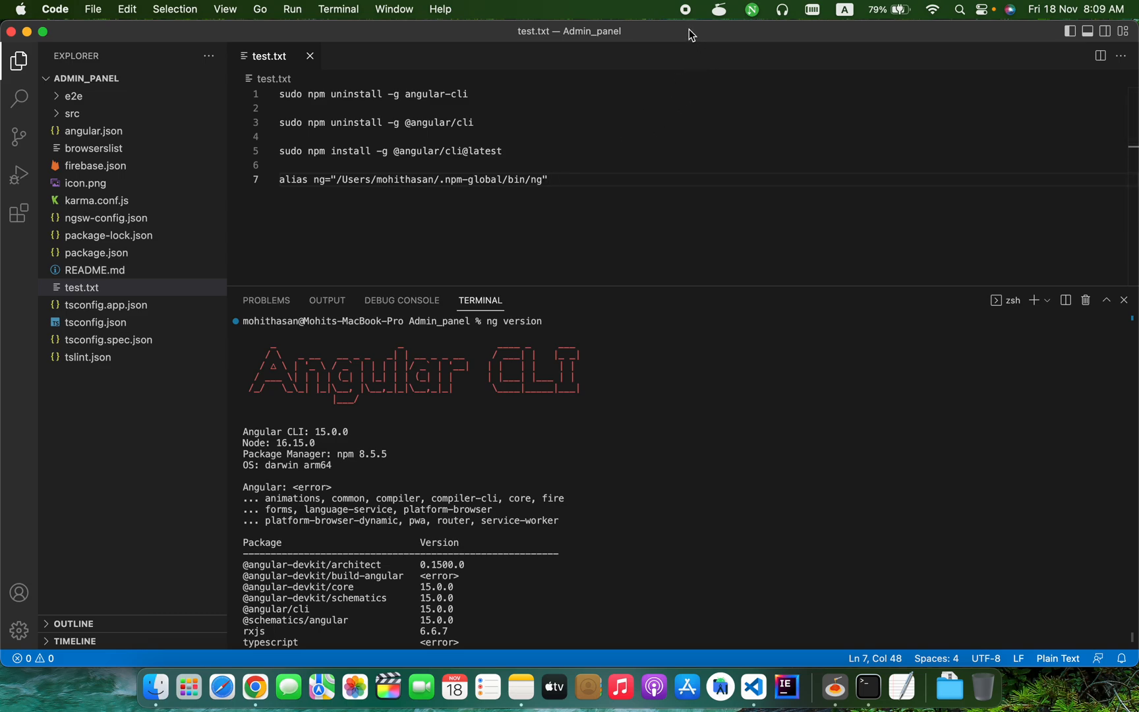